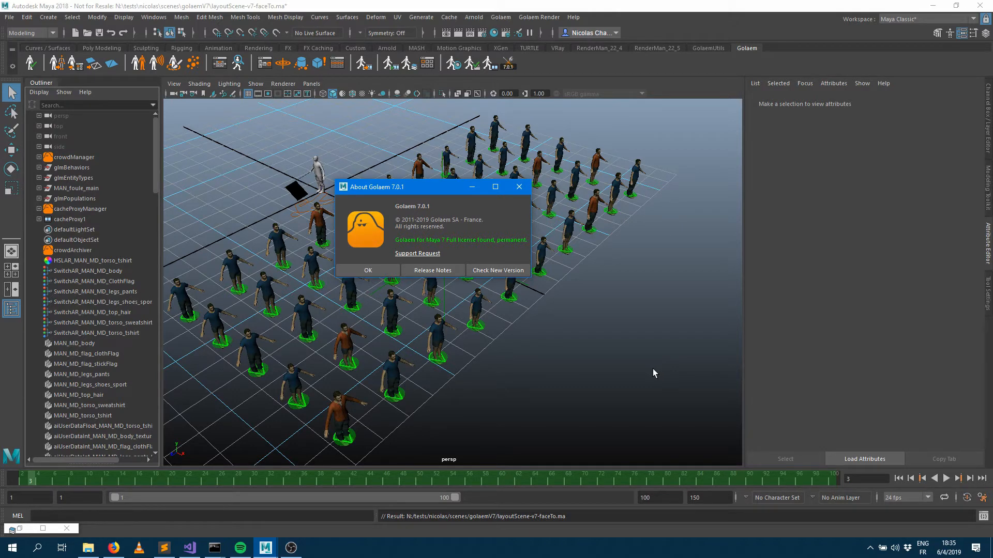
mouse_move(440, 211)
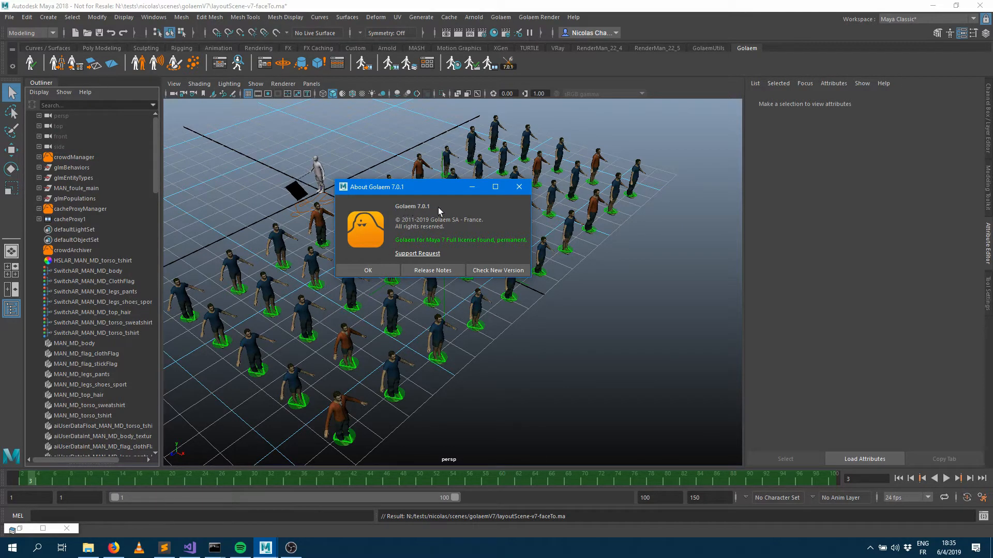
- Dismiss the About Golaem notice so the crowd scene is ready to play
left_click(367, 270)
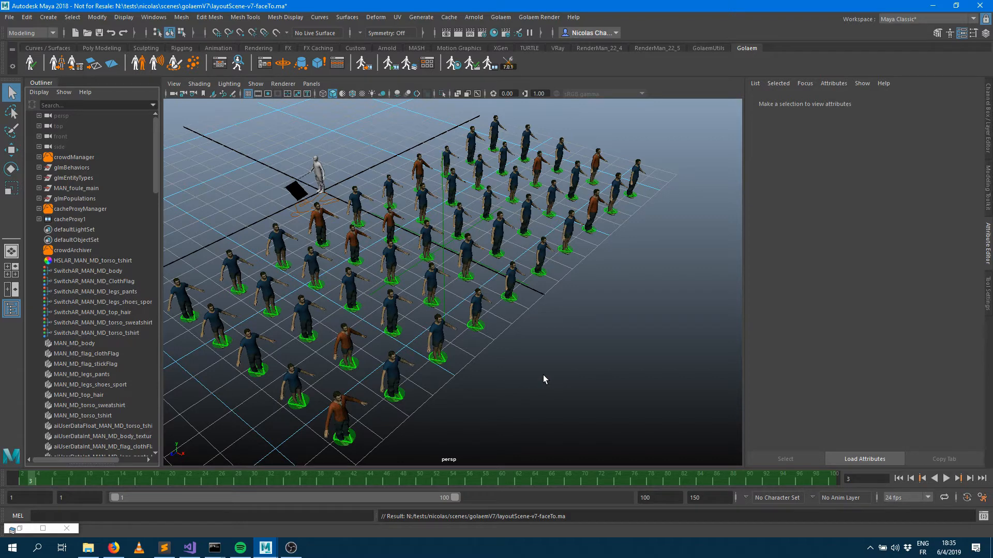
mouse_move(541, 380)
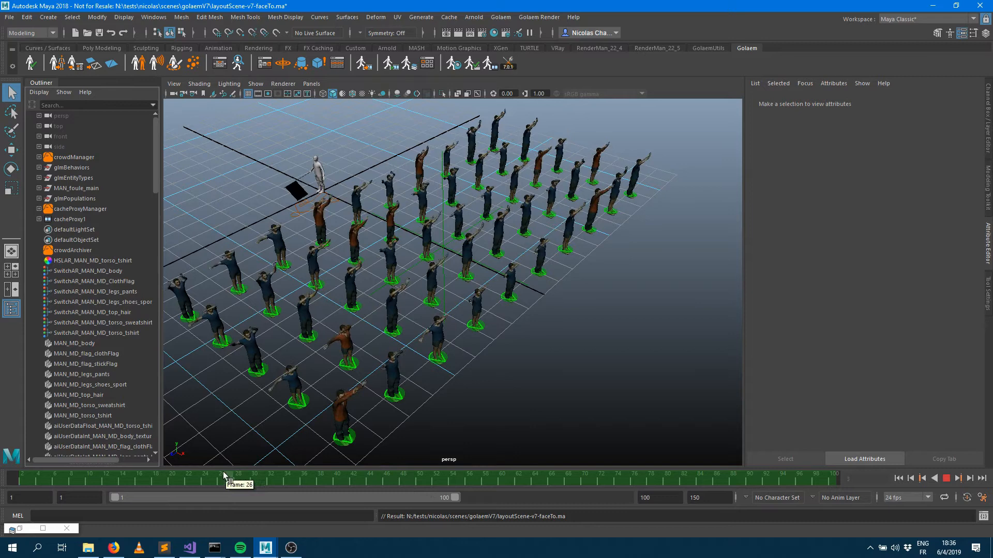
- Stop playback, leaving the characters with arms raised around frame 39
left_click(328, 473)
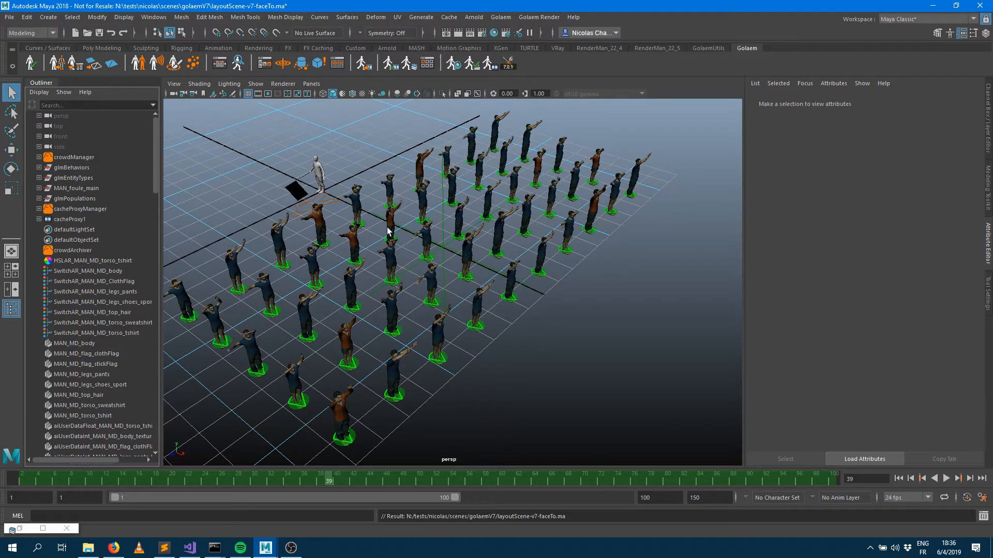
mouse_move(360, 255)
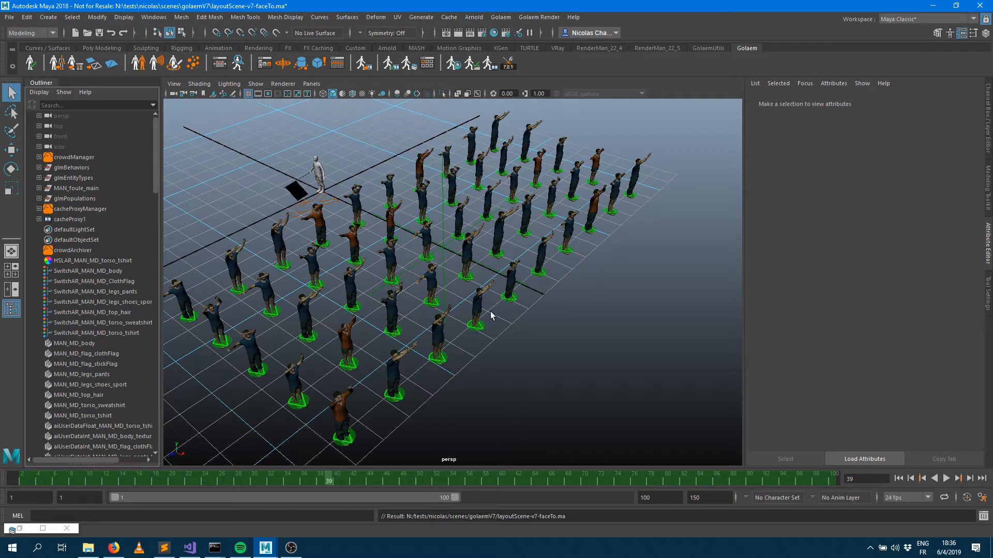
mouse_move(551, 312)
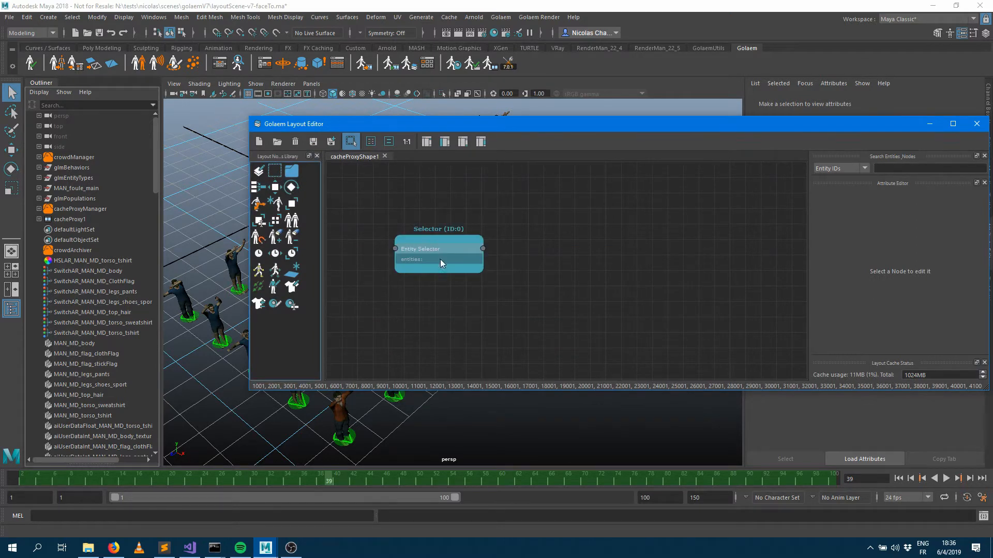
- Set the Selector's Entities to * and wire its output into a new FaceTo node
left_click(439, 248)
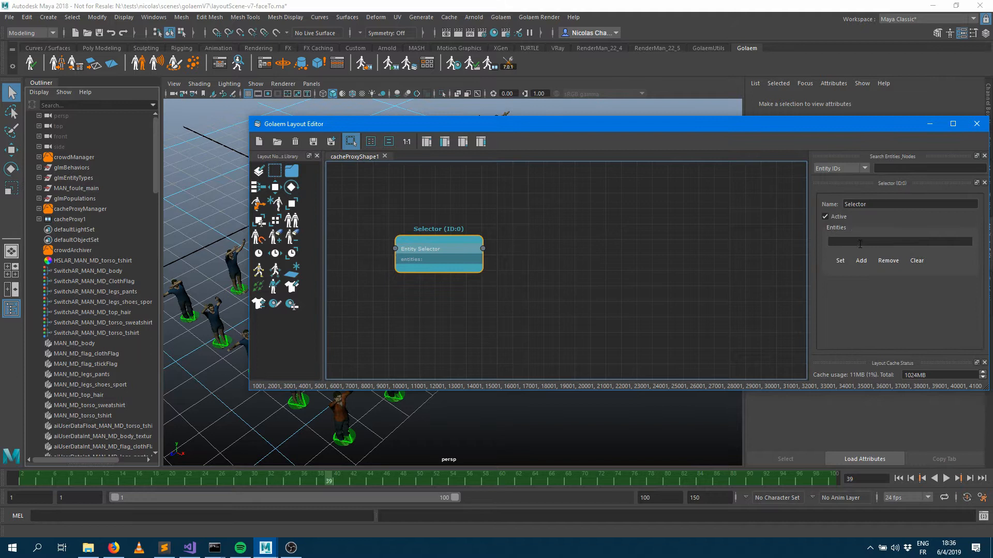
left_click(899, 241)
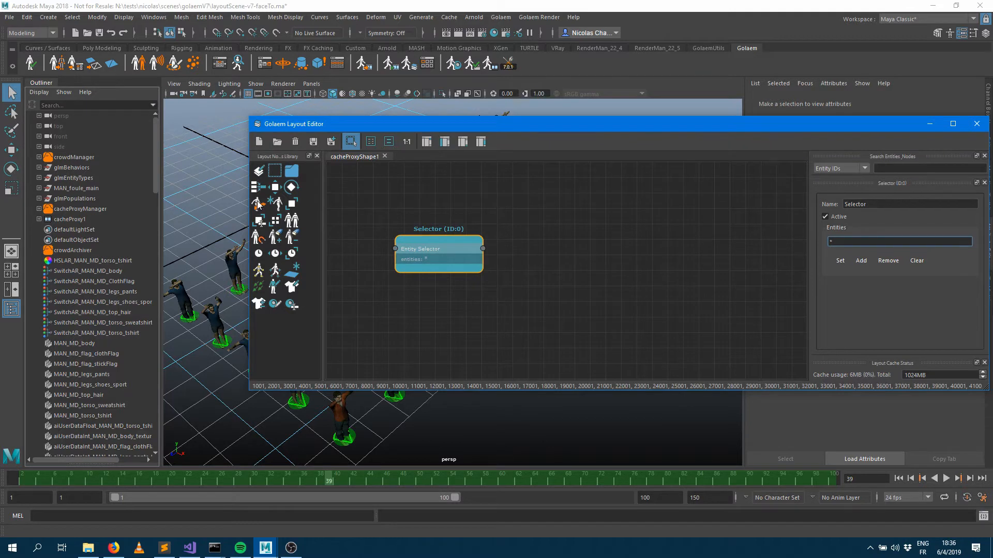
left_click(258, 202)
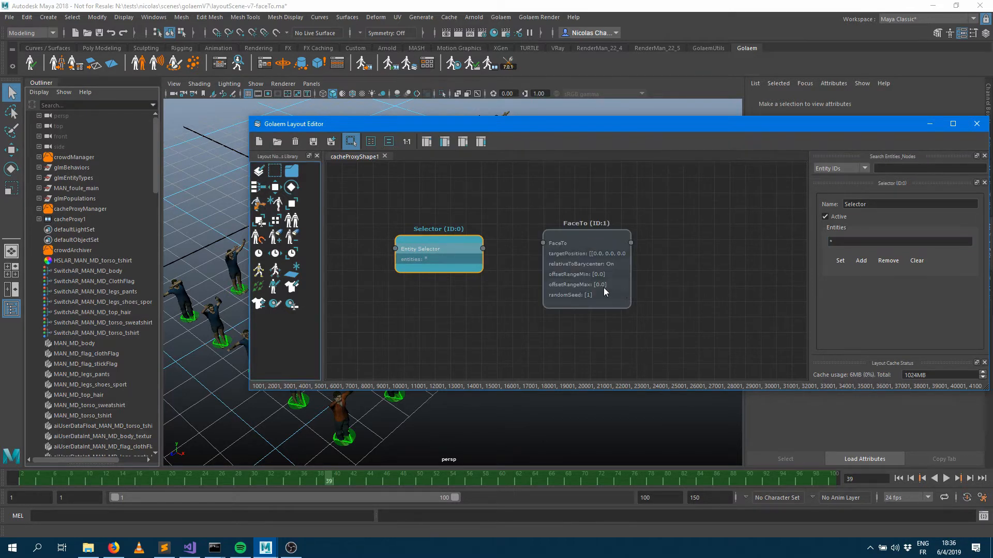
mouse_move(503, 133)
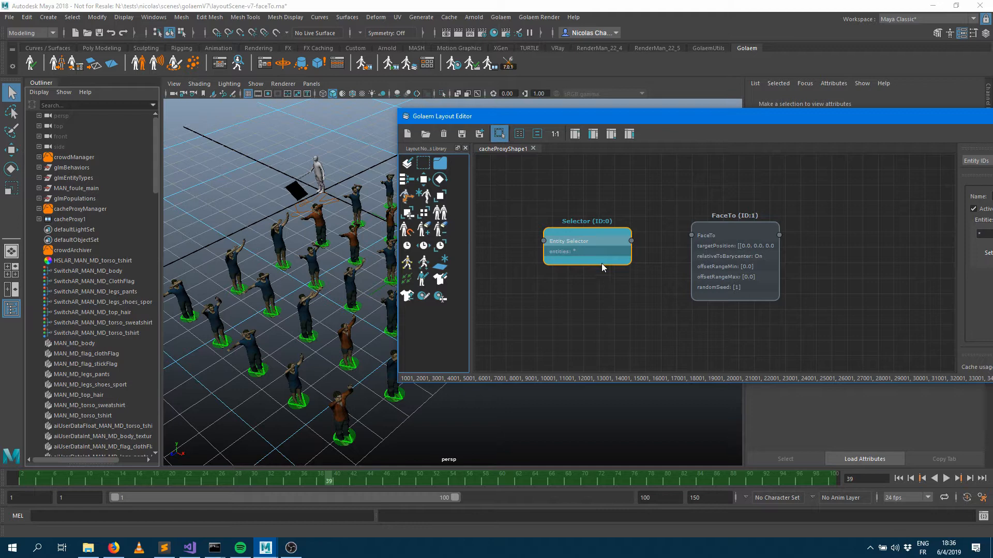
left_click_drag(630, 240, 693, 240)
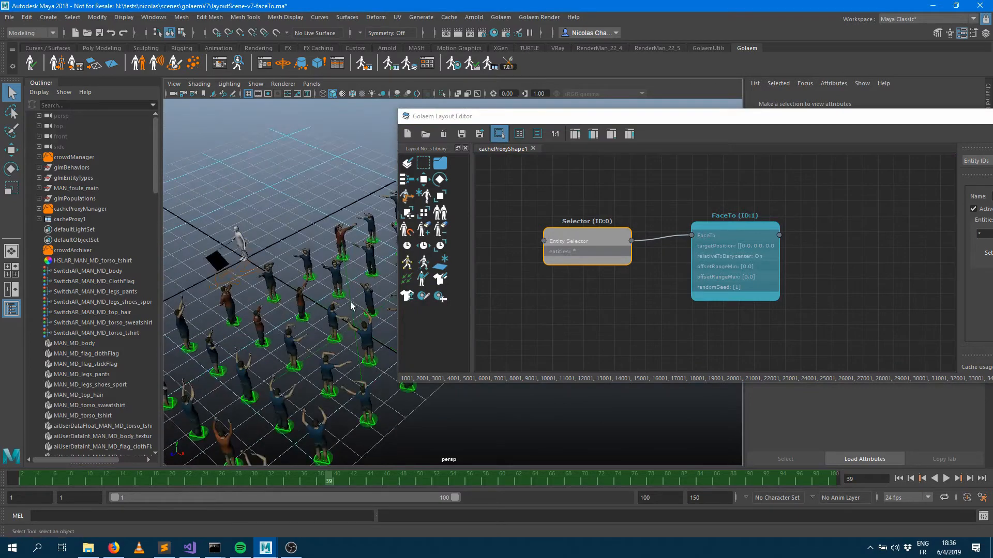
- Switch FaceTo's relativeToBarycenter from On to Off so the crowd reorients
left_click_drag(348, 304, 329, 285)
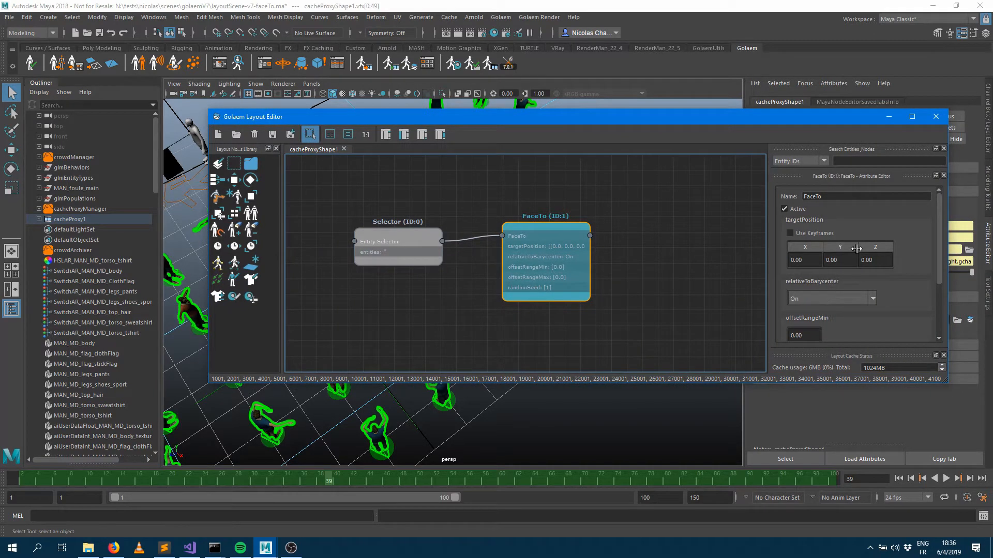
mouse_move(798, 294)
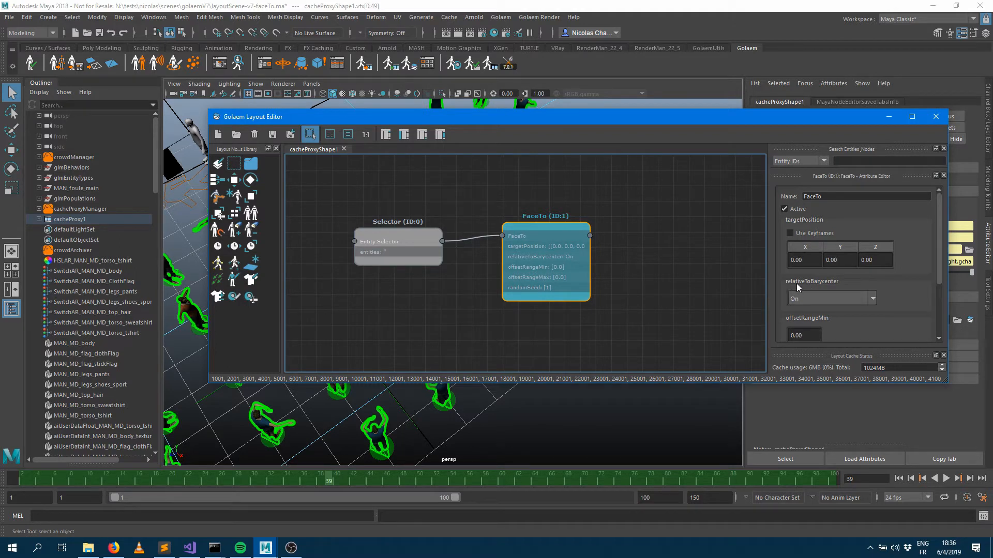
mouse_move(816, 307)
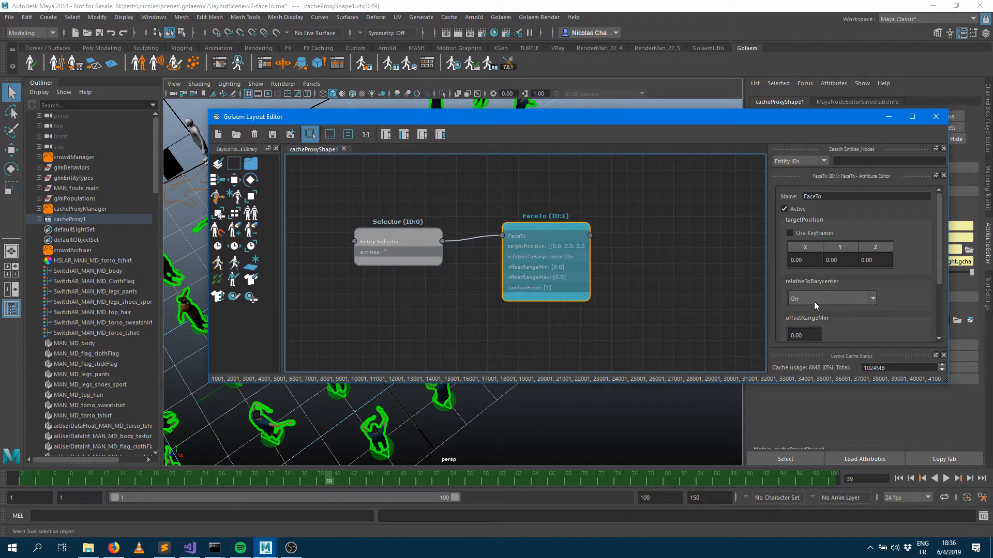
mouse_move(517, 165)
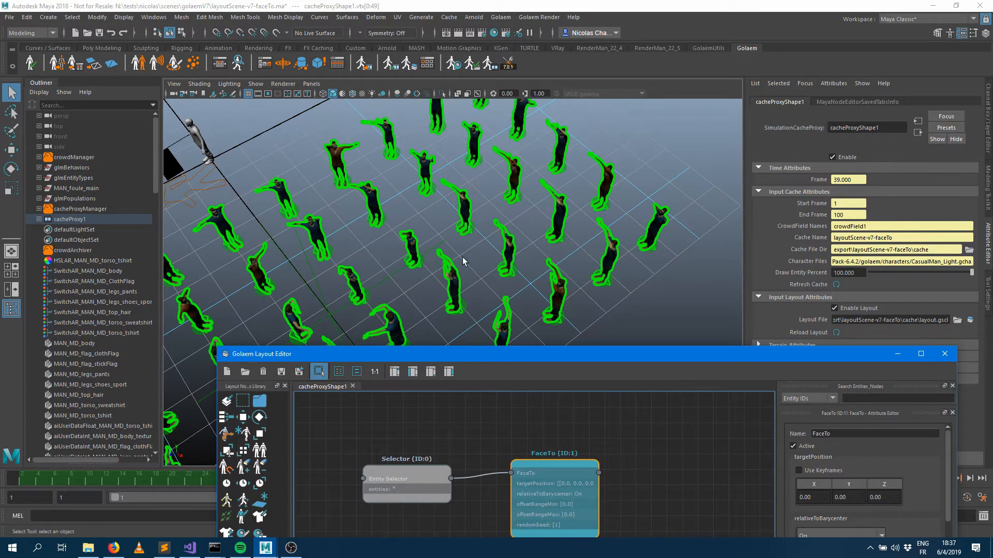
mouse_move(364, 318)
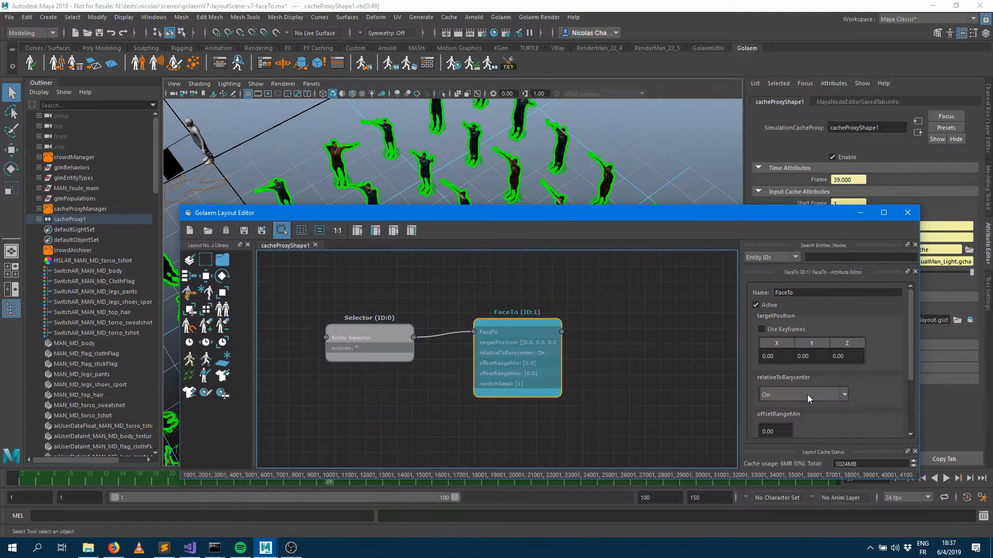
left_click(802, 394)
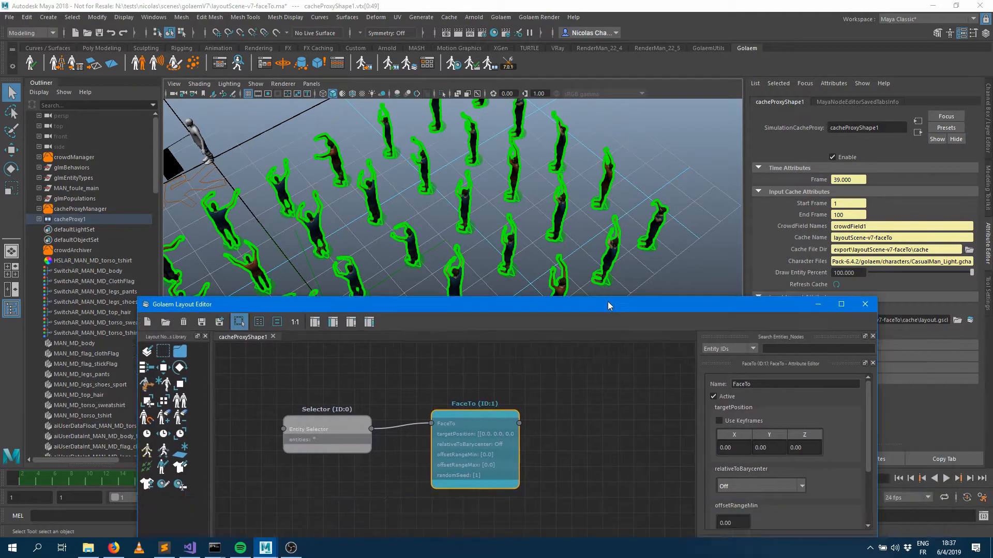
mouse_move(790, 460)
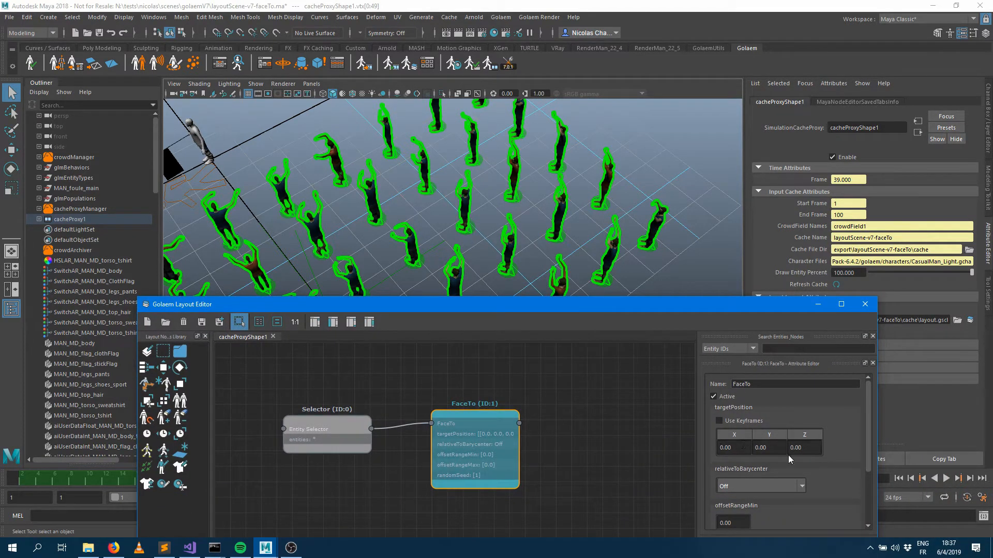
mouse_move(749, 486)
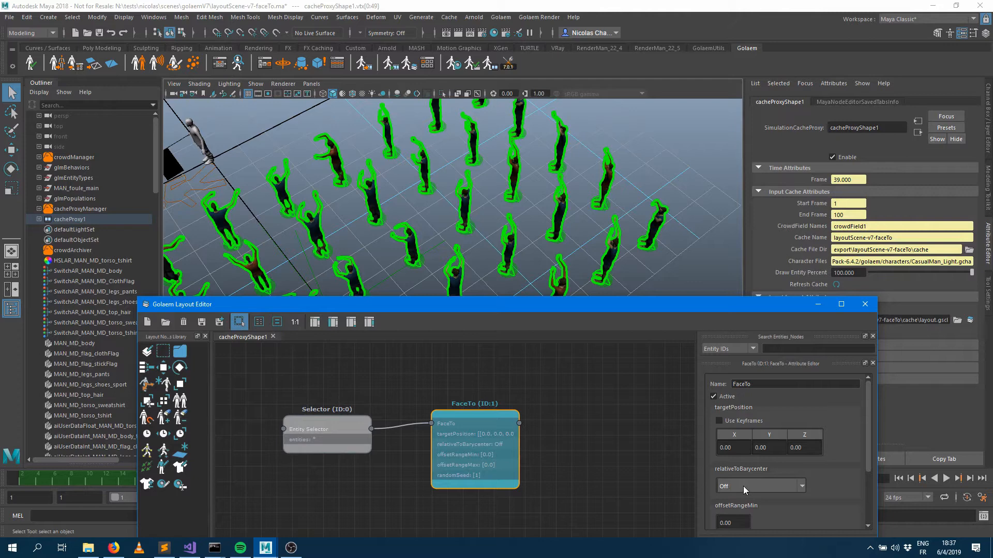
left_click(758, 486)
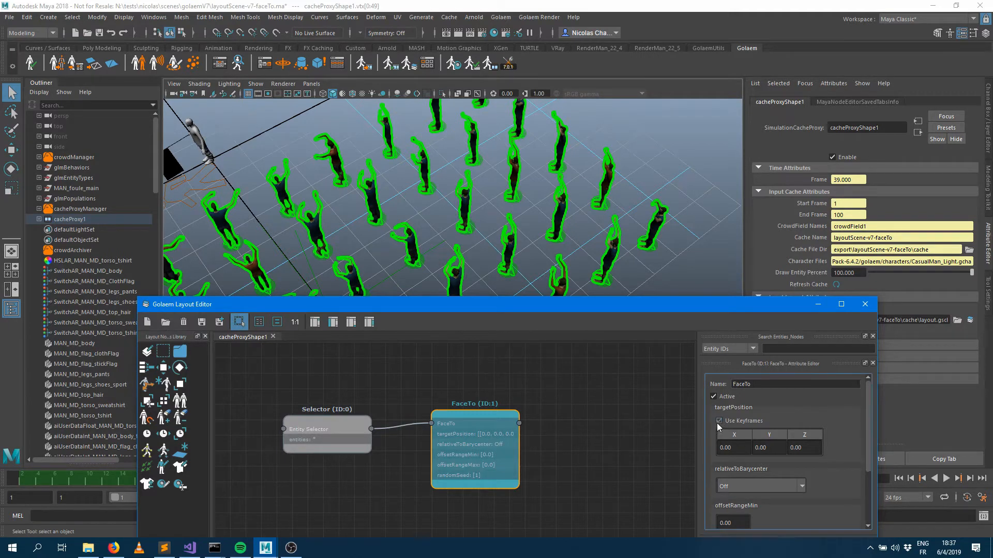
- Enable Use Keyframes on targetPosition and add a second key row at frame 100
left_click(719, 421)
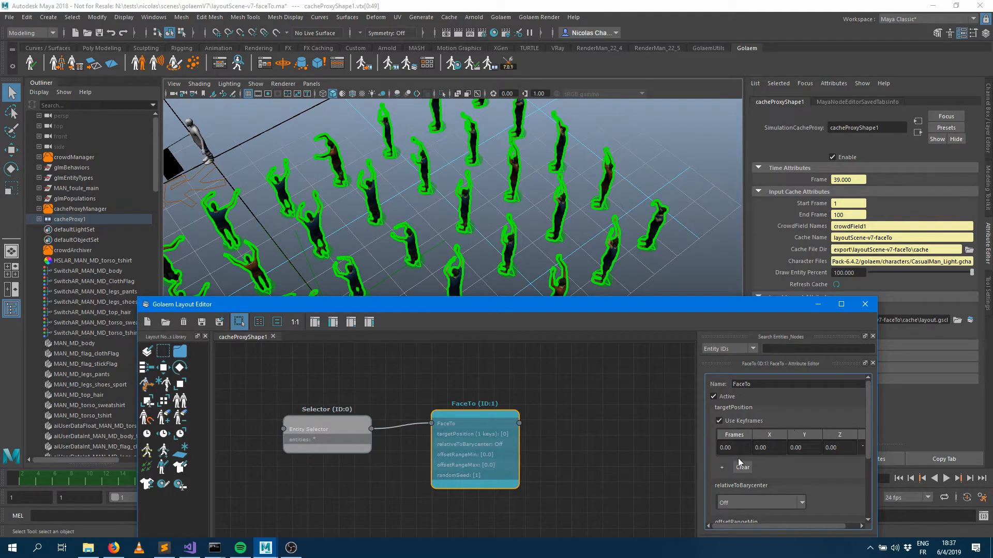
left_click(718, 421)
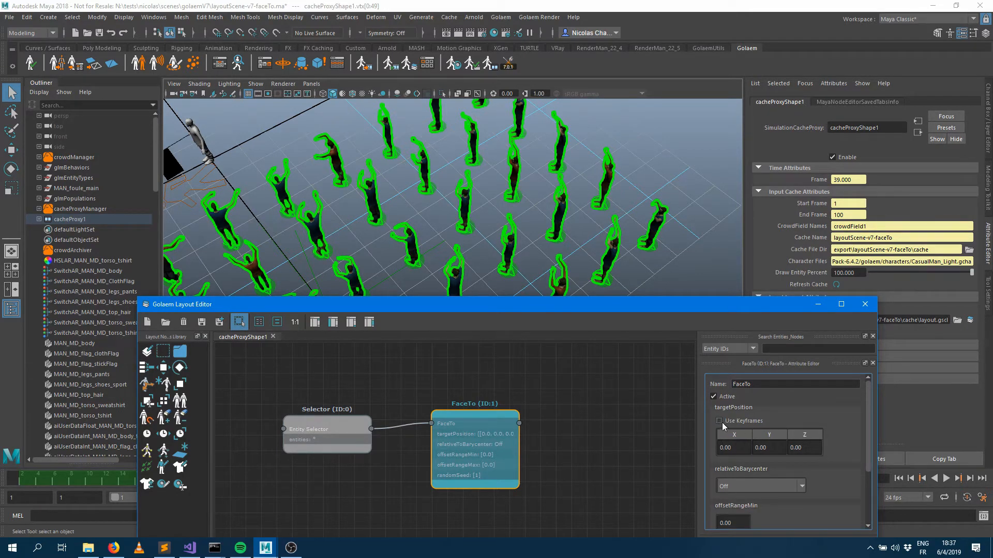
left_click(718, 421)
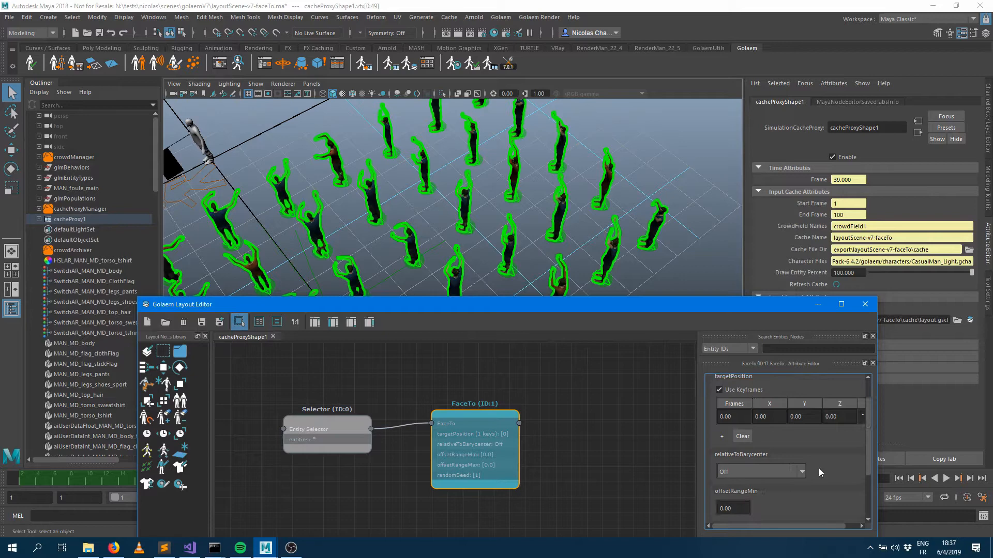
scroll("down", 3)
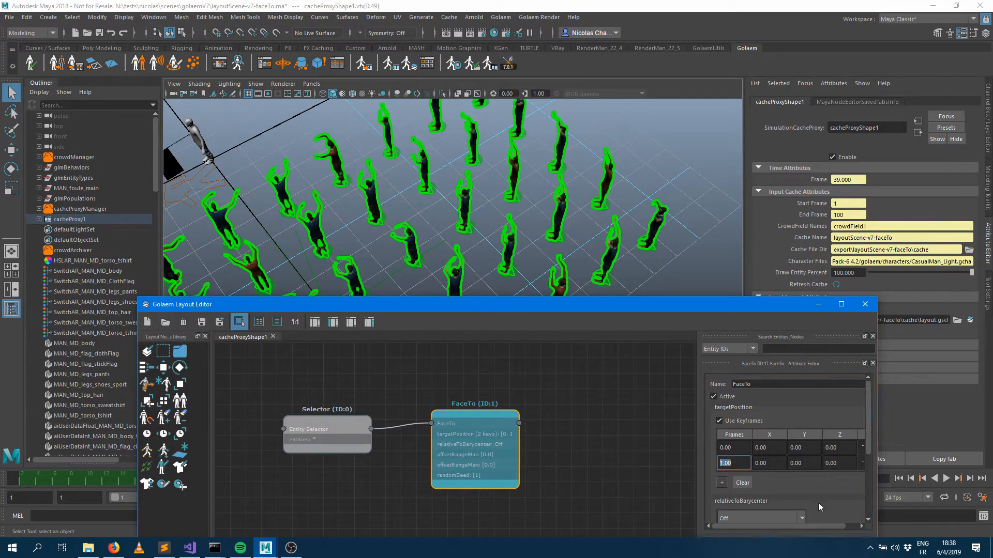
type("100")
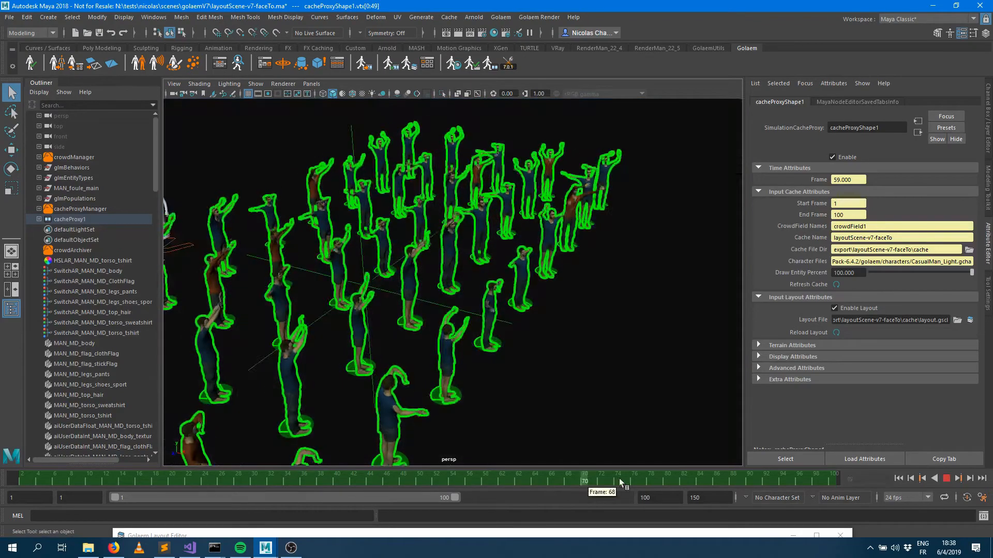
- Scrub the timeline to preview the crowd turning toward the keyframed target
left_click_drag(583, 481, 239, 476)
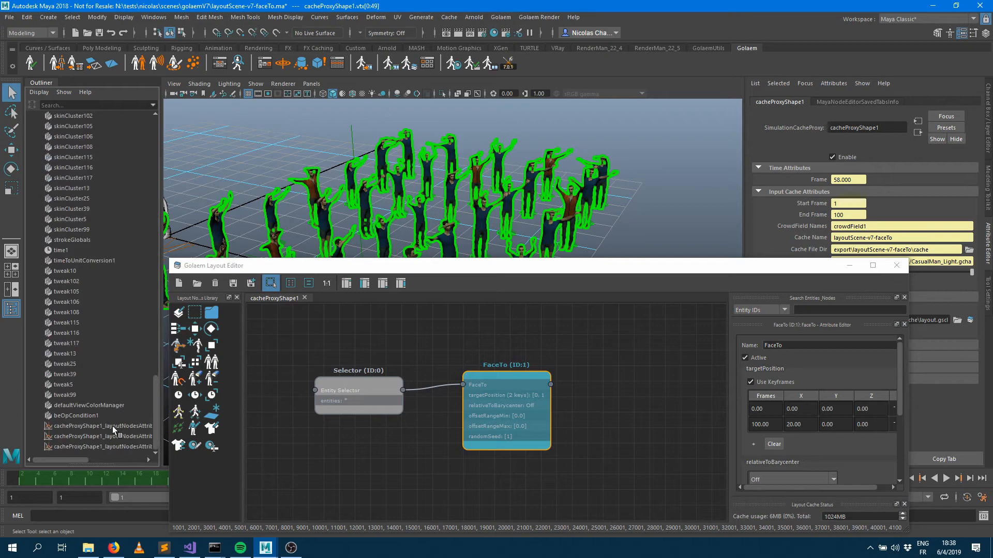
mouse_move(96, 436)
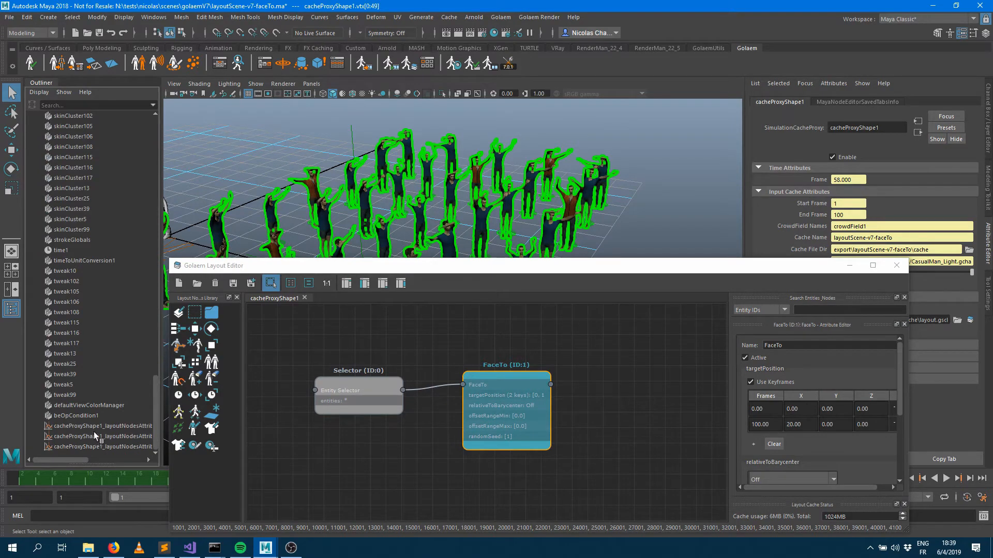
- Edit the vectorAttributesX curve in the Graph Editor so the frame-100 key reads 8.12
left_click(98, 436)
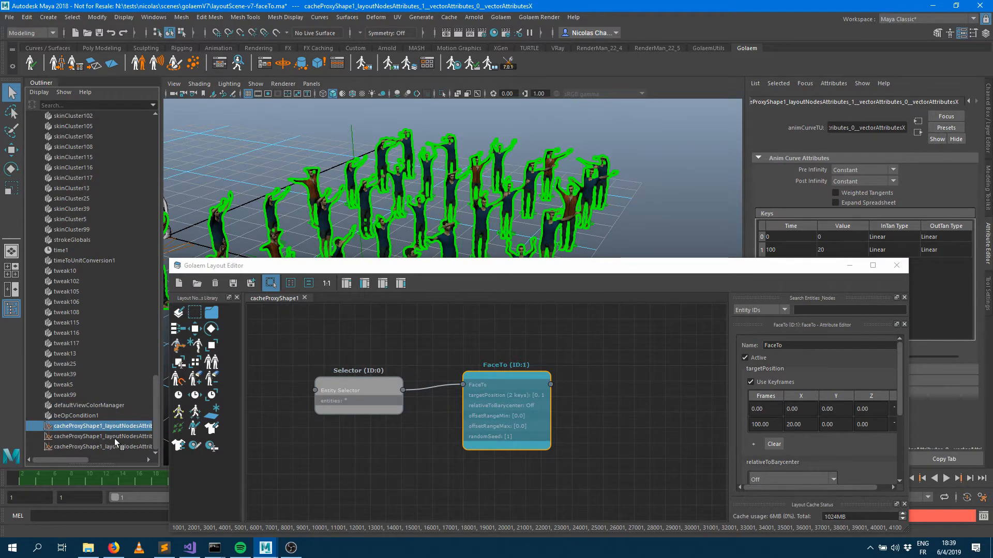
left_click(153, 18)
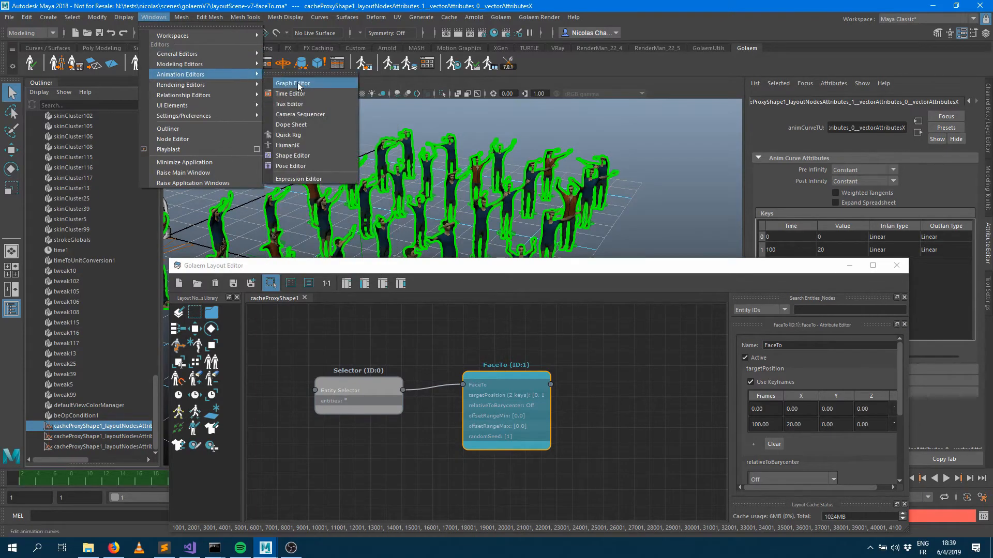
left_click(292, 82)
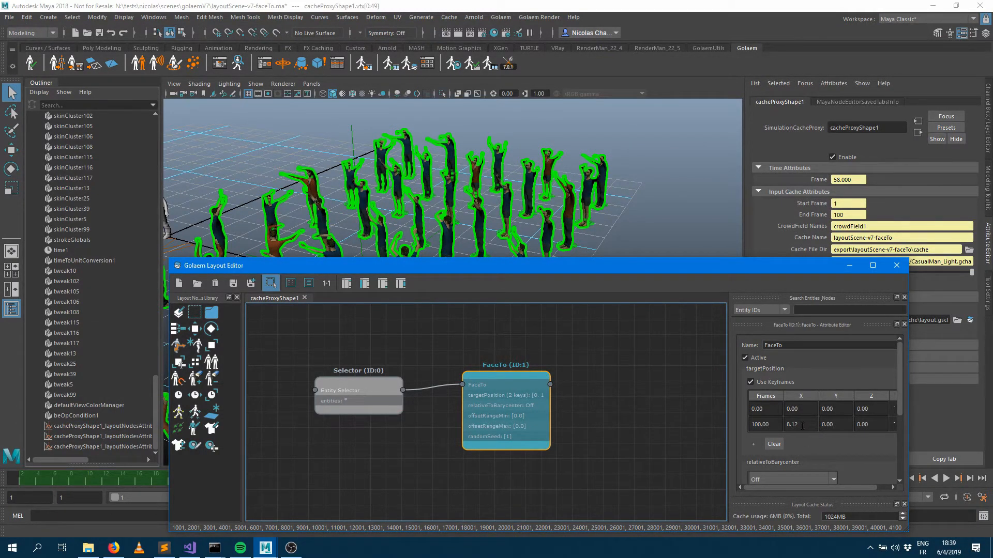
left_click(848, 265)
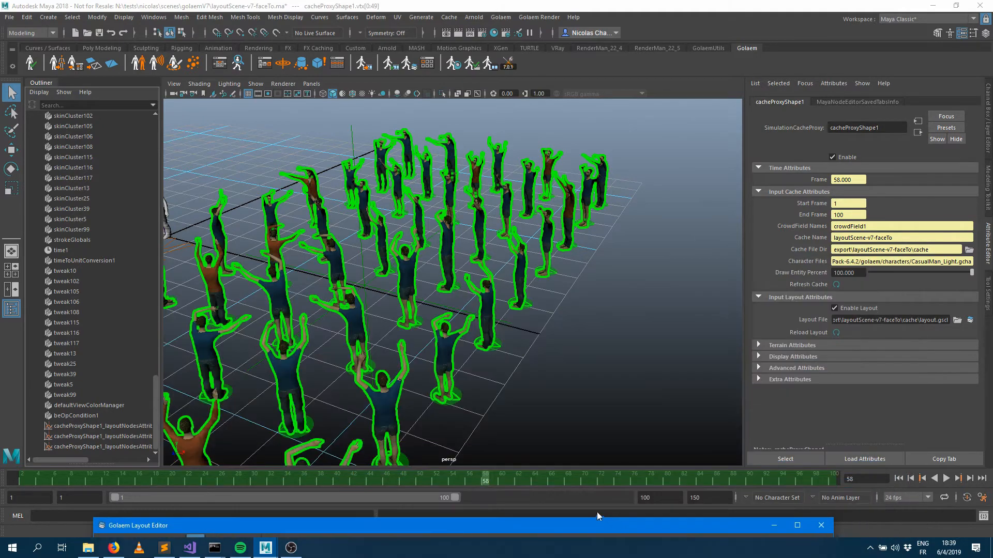
left_click_drag(486, 480, 354, 481)
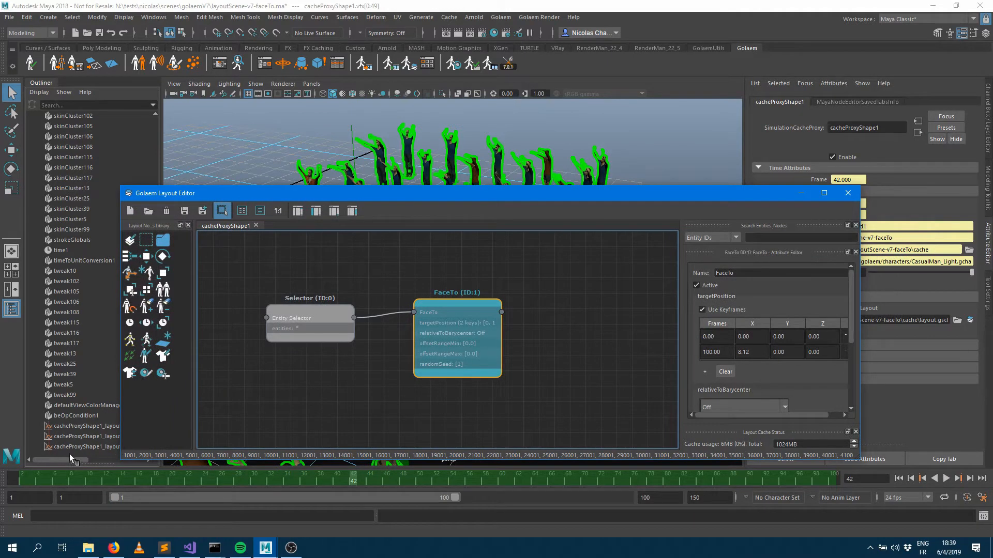
mouse_move(621, 264)
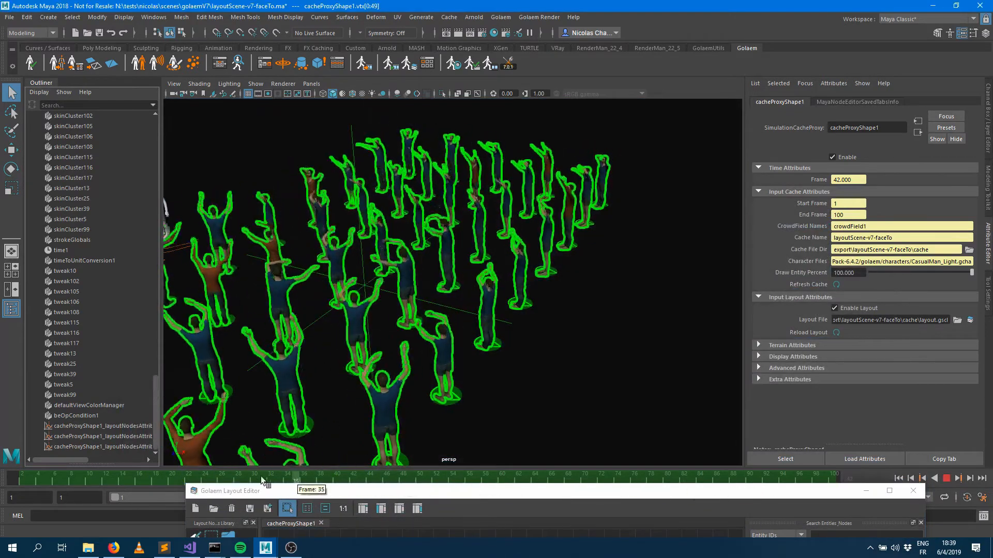
- Create the glmLayoutNode1_targetPosition locator from FaceTo's keyframed attributes and scrub to see the retargeting
left_click_drag(273, 475, 427, 475)
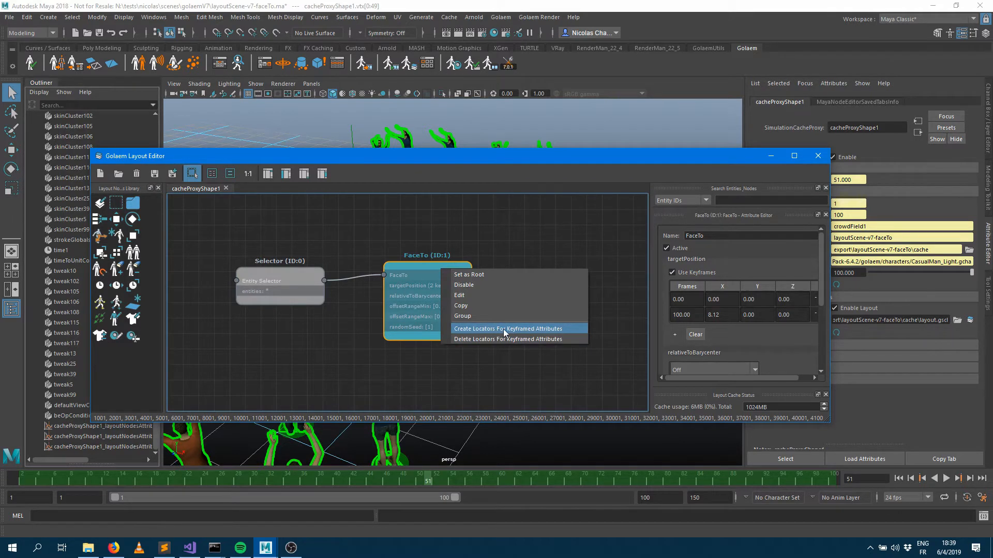
left_click(507, 329)
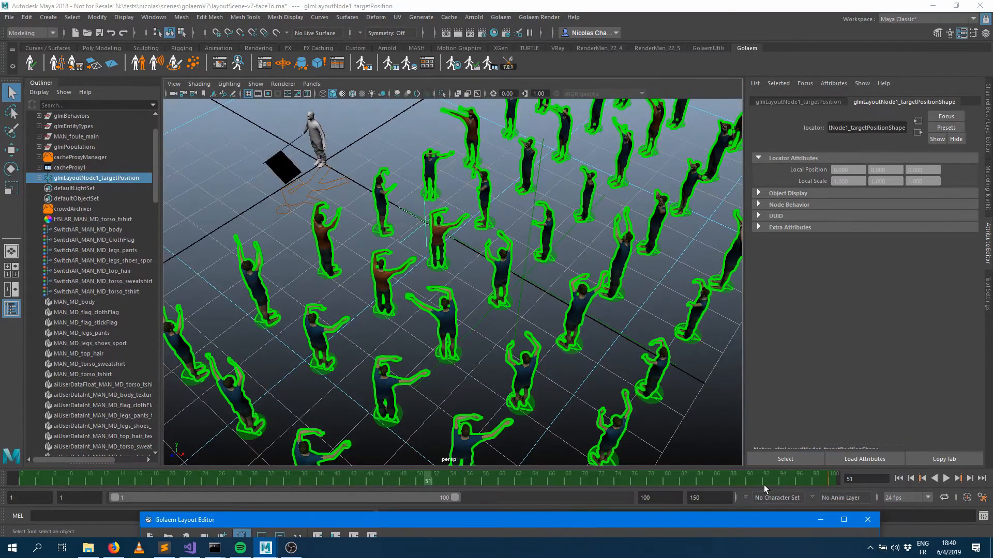
left_click_drag(427, 481, 608, 481)
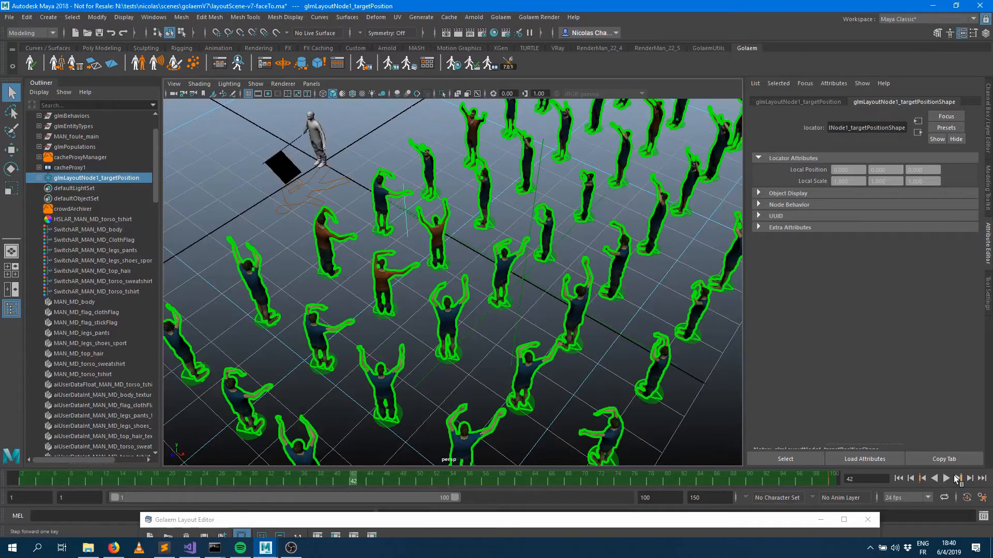
left_click(969, 479)
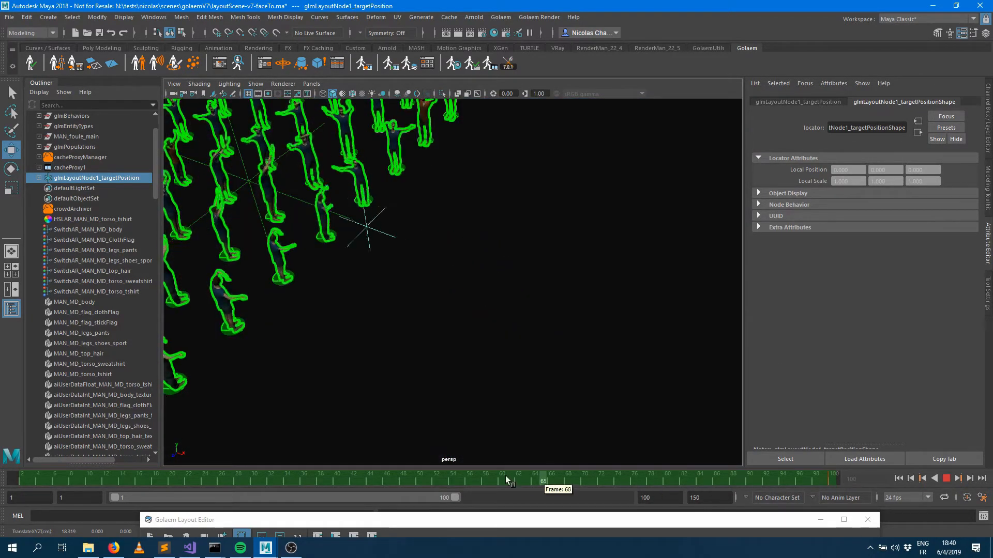
left_click_drag(541, 478, 546, 478)
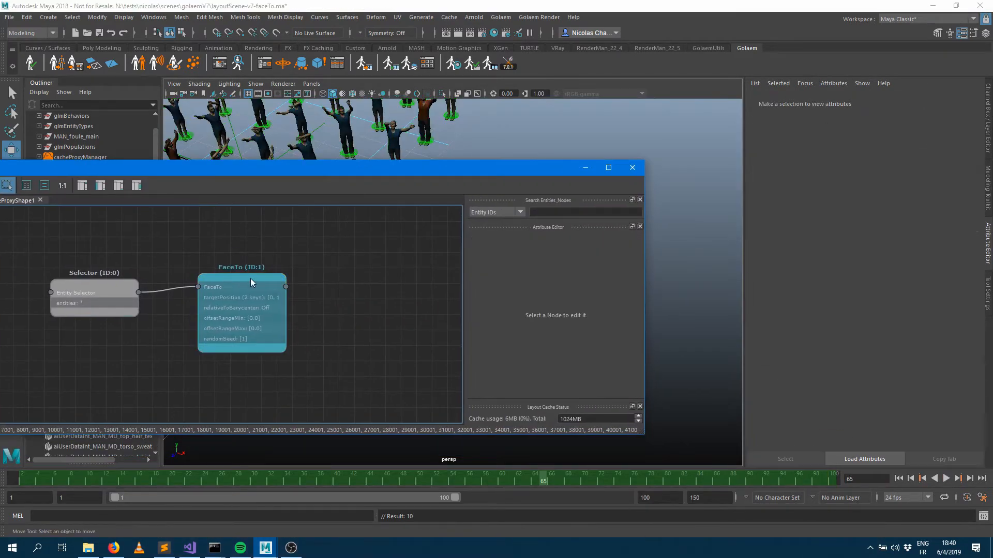
- Check FaceTo's frame-100 X key reads about 18.3, then select the glmLayoutNode1_targetPosition locator
left_click(241, 267)
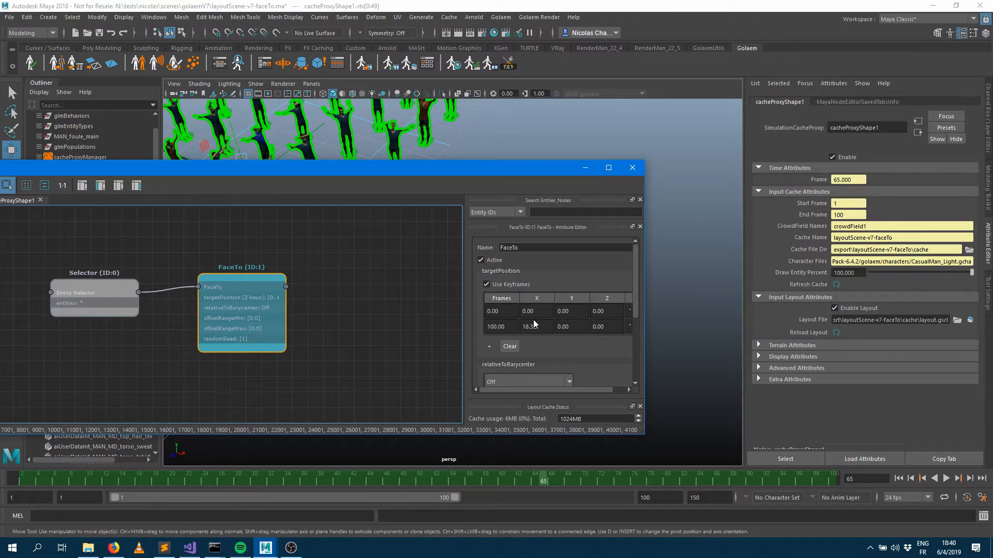
left_click(537, 327)
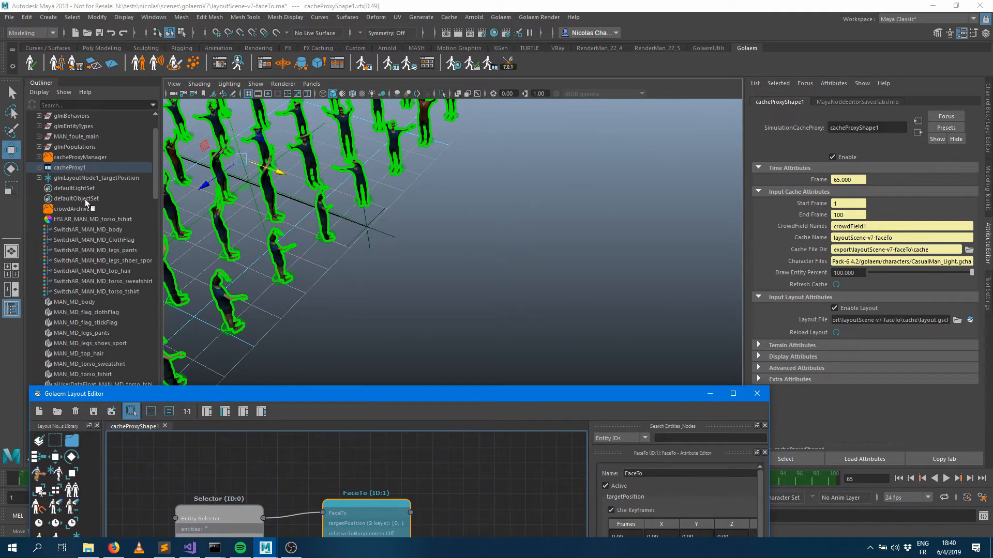
left_click(98, 178)
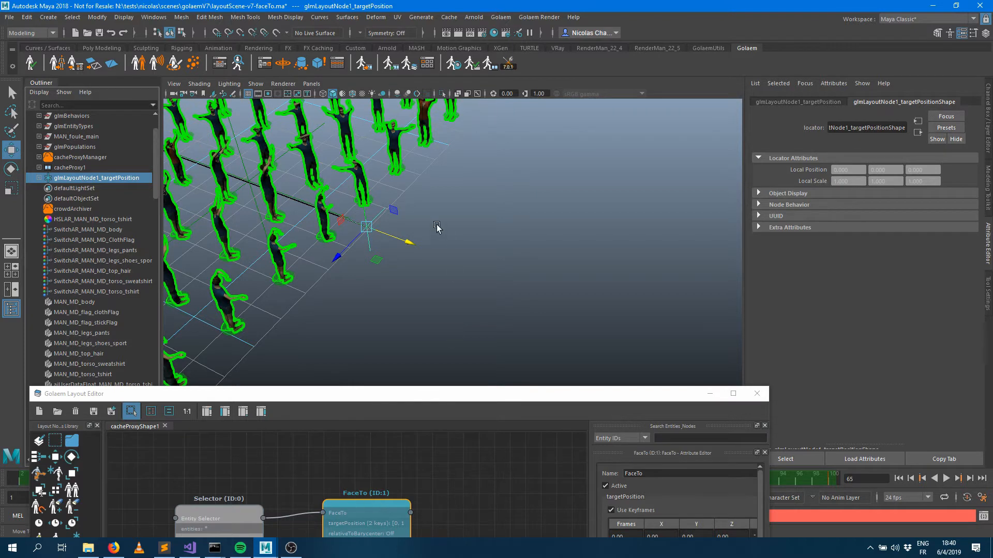
mouse_move(386, 239)
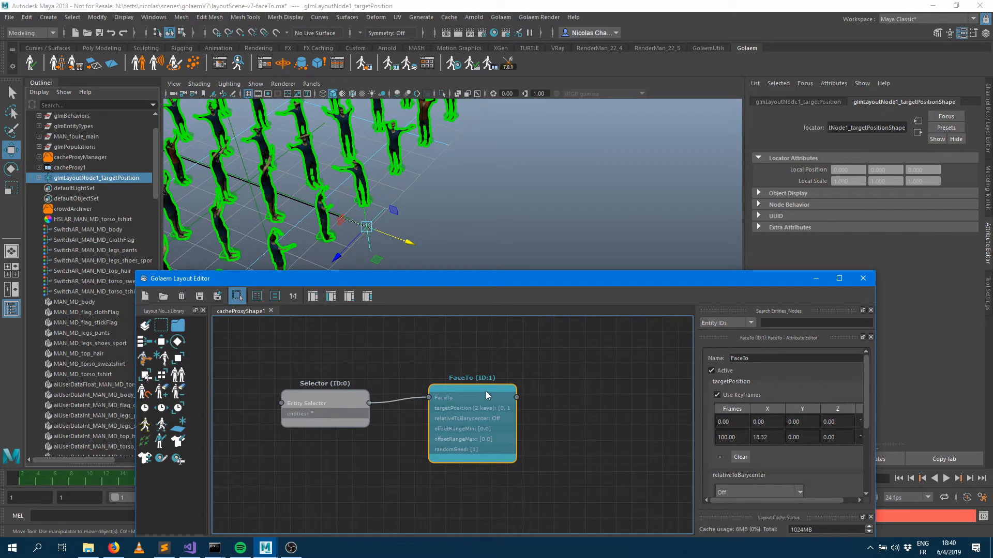
- Delete the locators for FaceTo's keyframed attributes via the node's context menu
right_click(471, 396)
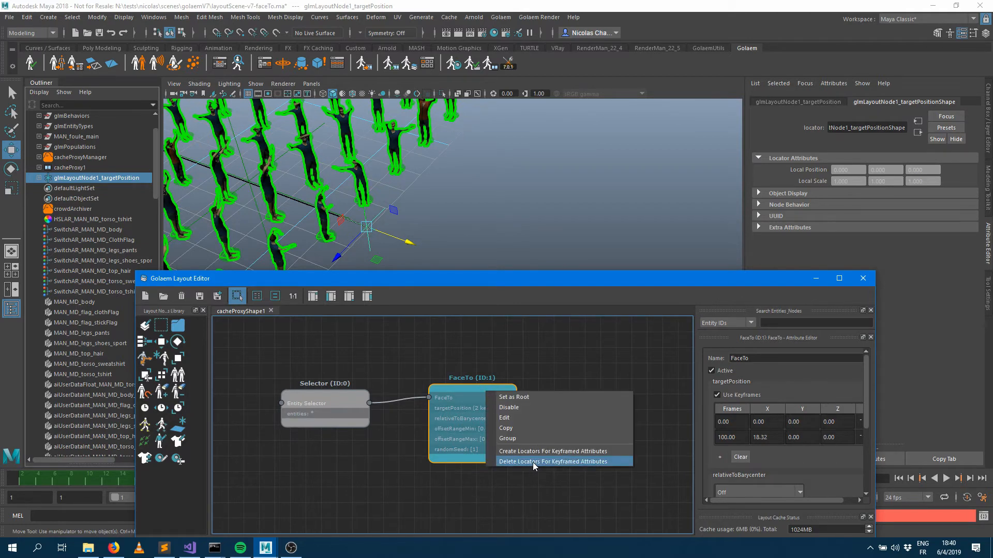
left_click(554, 462)
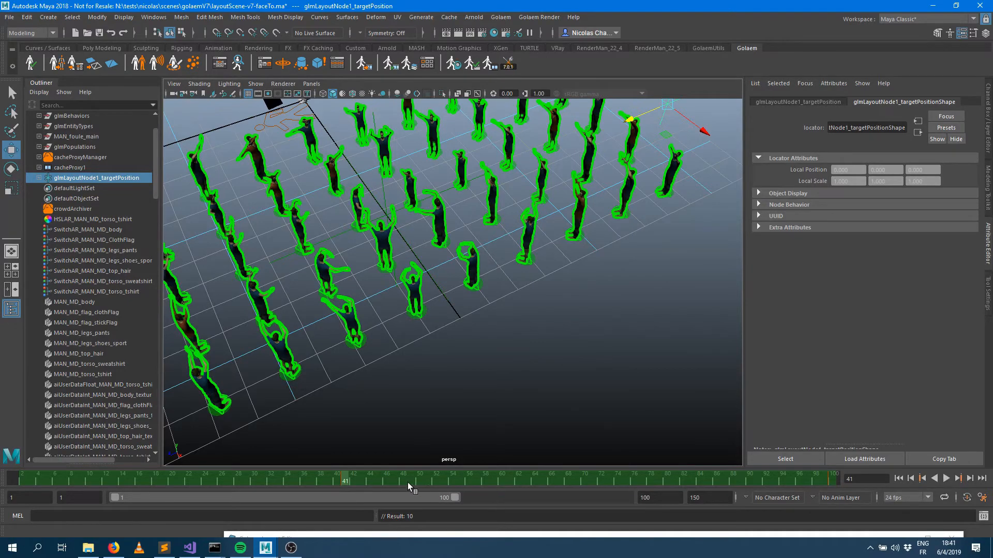
left_click_drag(345, 481, 179, 481)
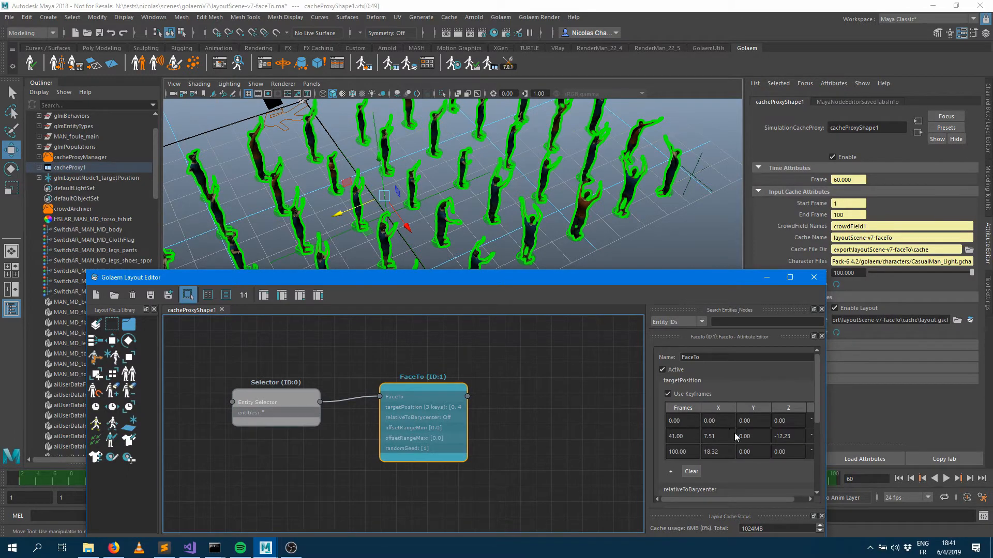
mouse_move(692, 177)
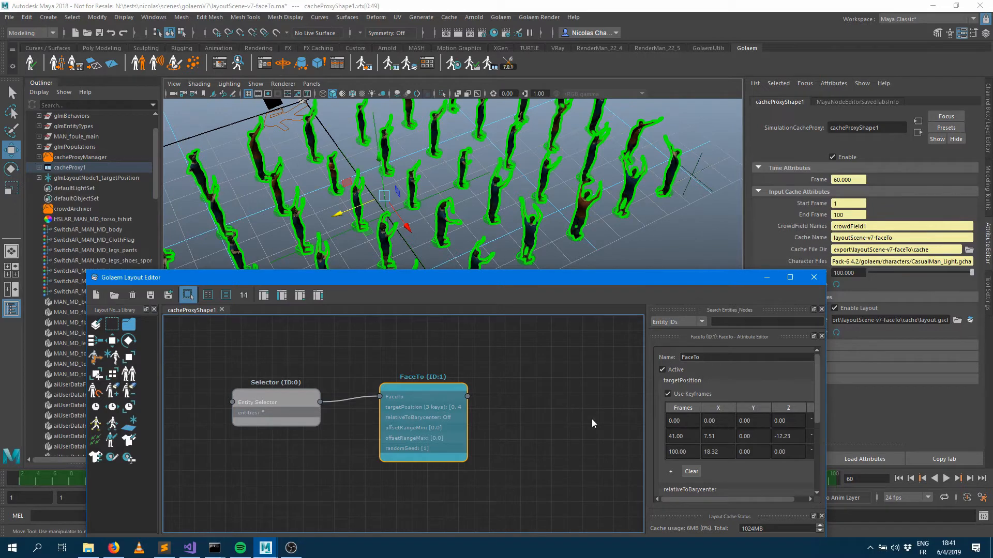
mouse_move(570, 448)
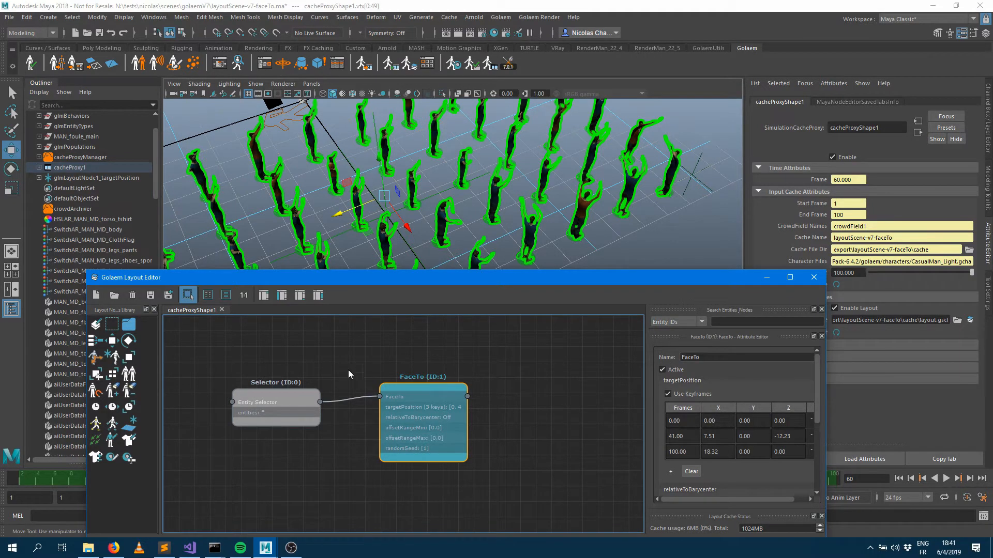
mouse_move(133, 202)
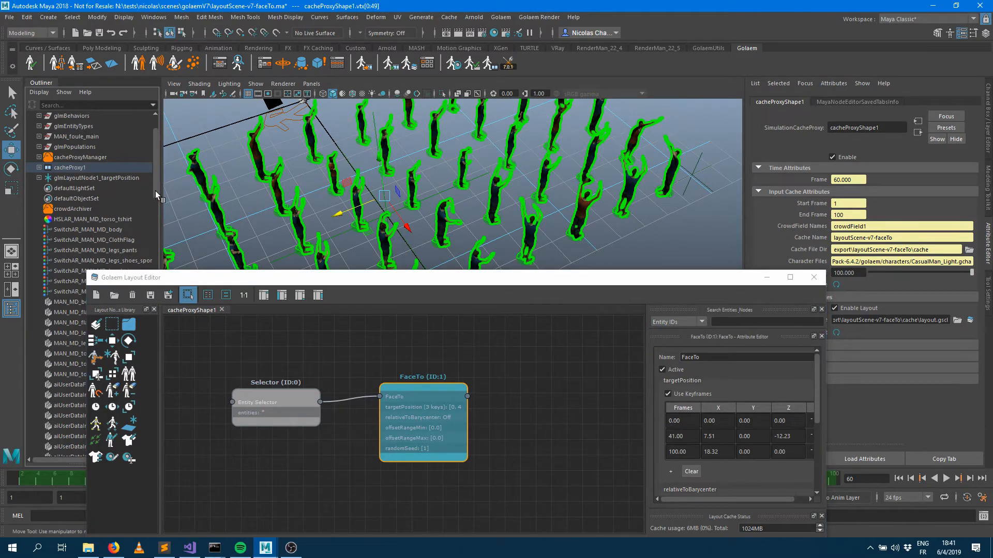
scroll("down", 3)
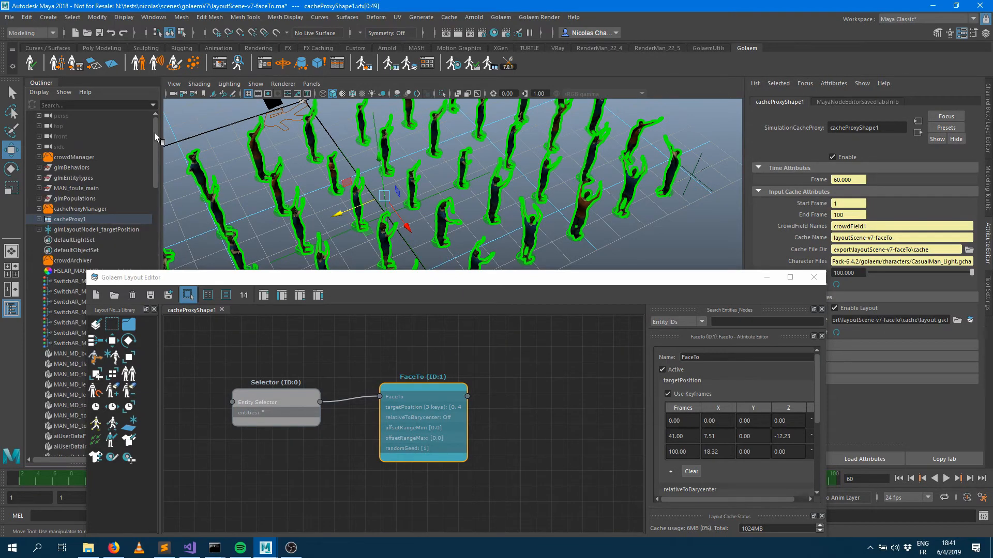
left_click(98, 230)
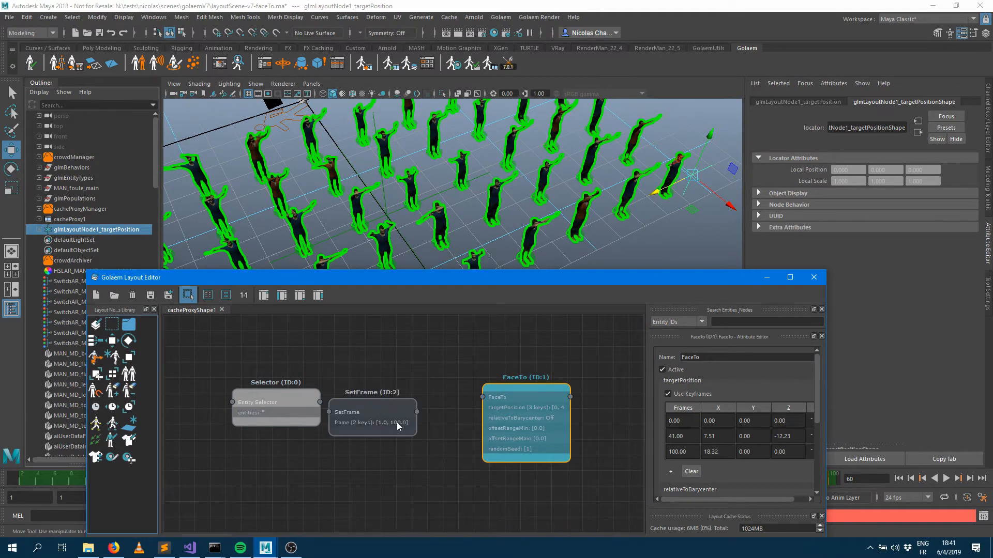
- Connect a SetFrame node after Selector and key its frame value to 5.00 at frame 100
left_click(399, 402)
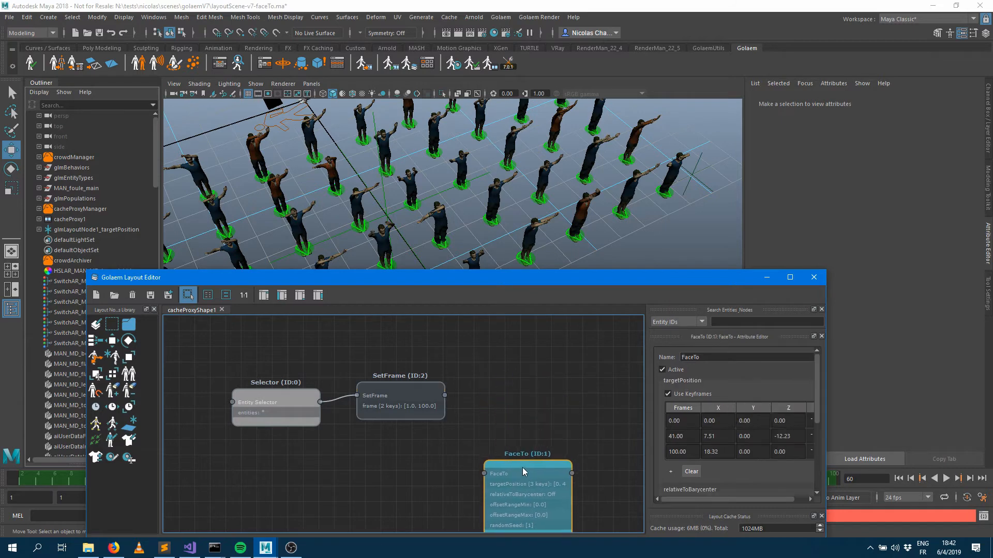
left_click(400, 396)
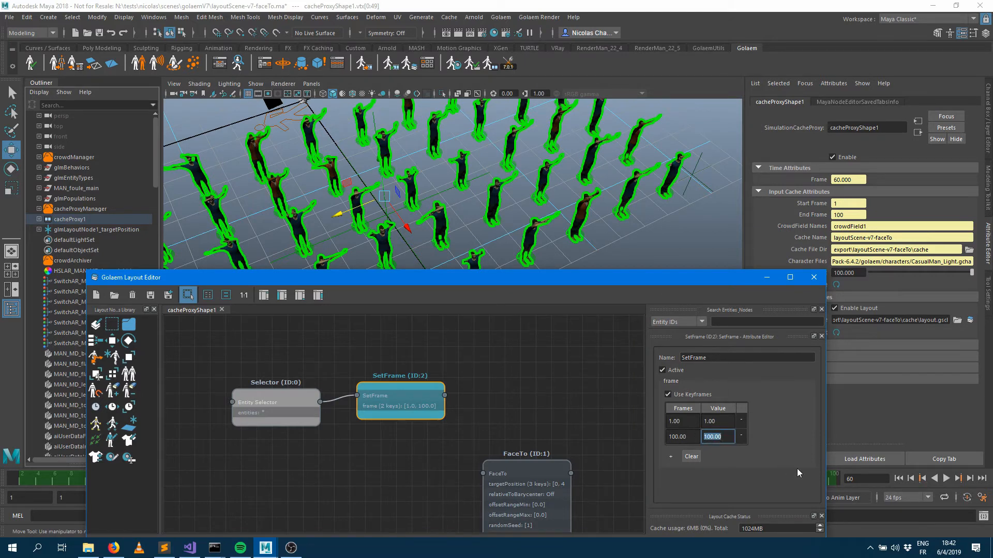
type("5.00")
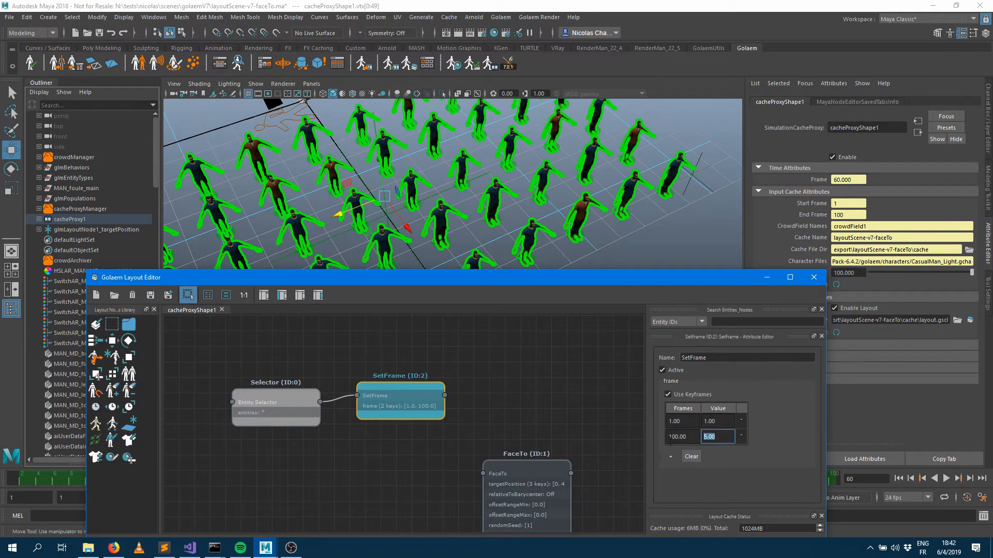
left_click(813, 277)
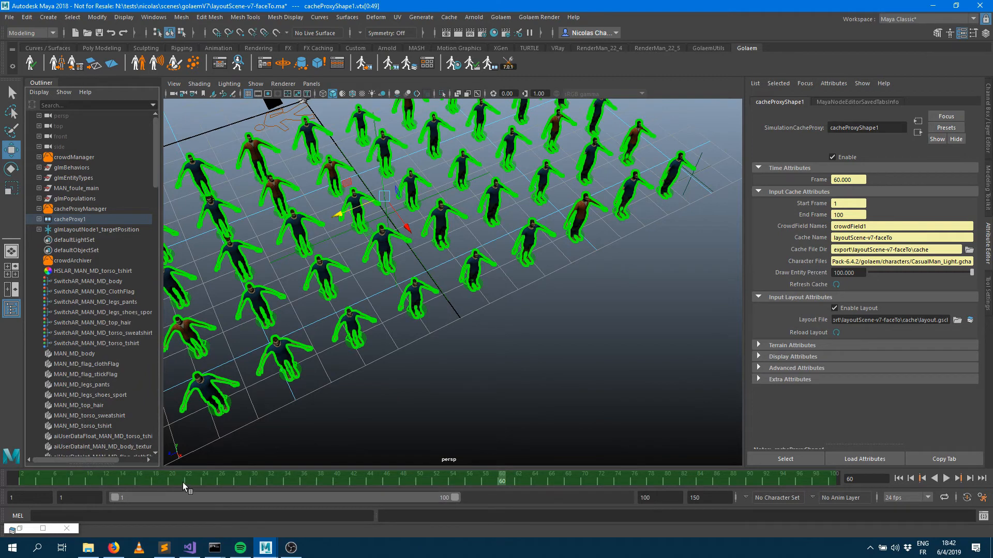
- Scrub the Time Slider to preview the slowed crowd, then bring back the Layout Editor on SetFrame
left_click(541, 478)
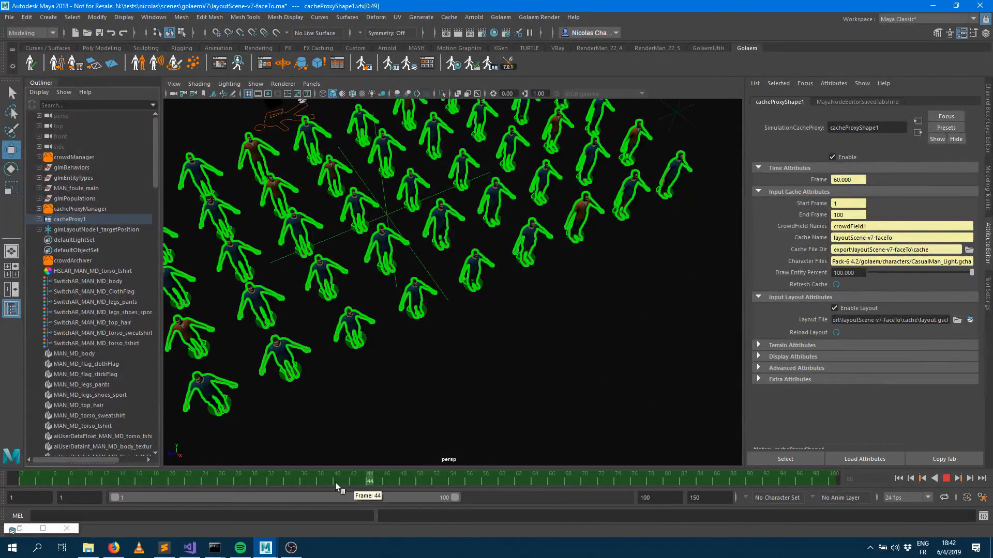
left_click_drag(370, 478, 625, 478)
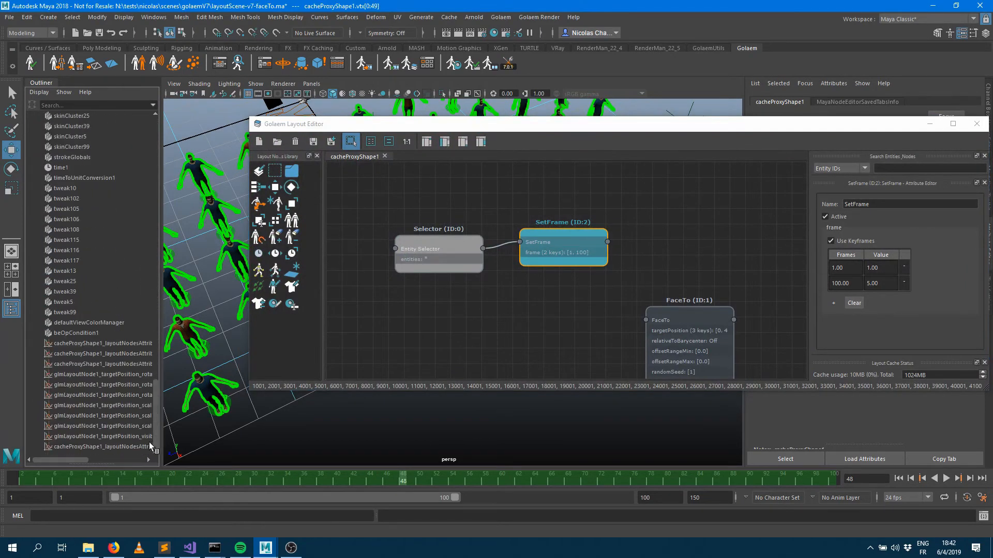
mouse_move(116, 448)
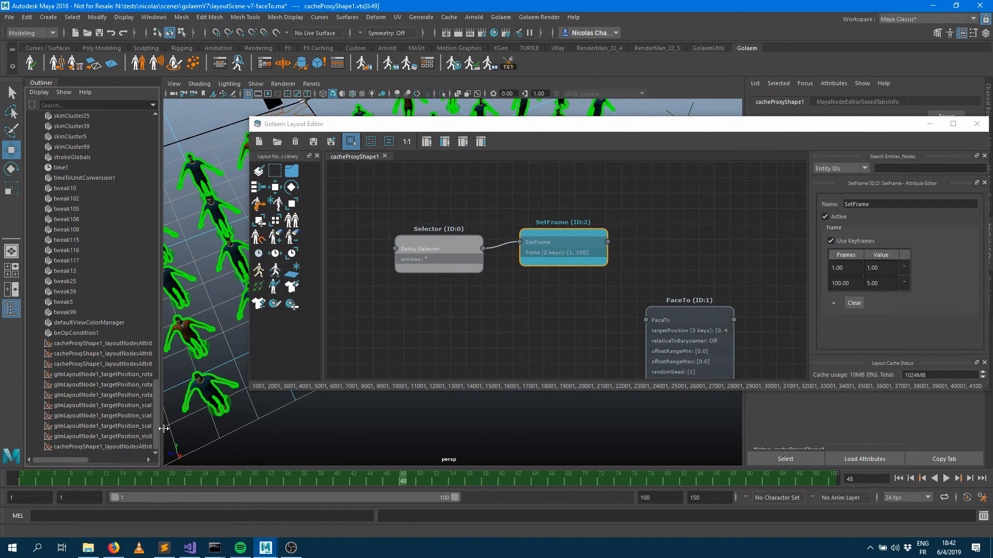
left_click(114, 447)
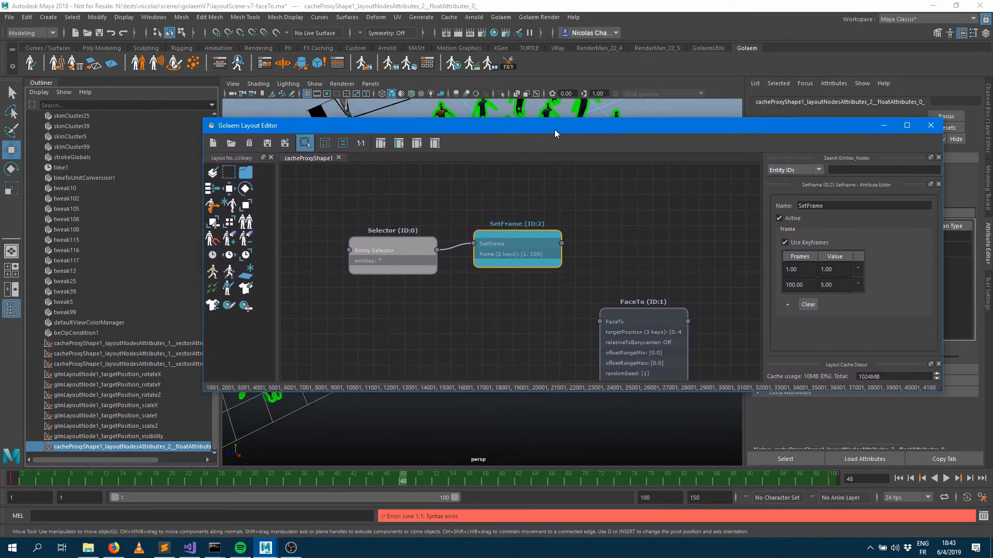
- Create the glmLayoutNode2_frame locator for SetFrame's keyframed frame attribute via its right-click menu
left_click_drag(556, 125, 556, 121)
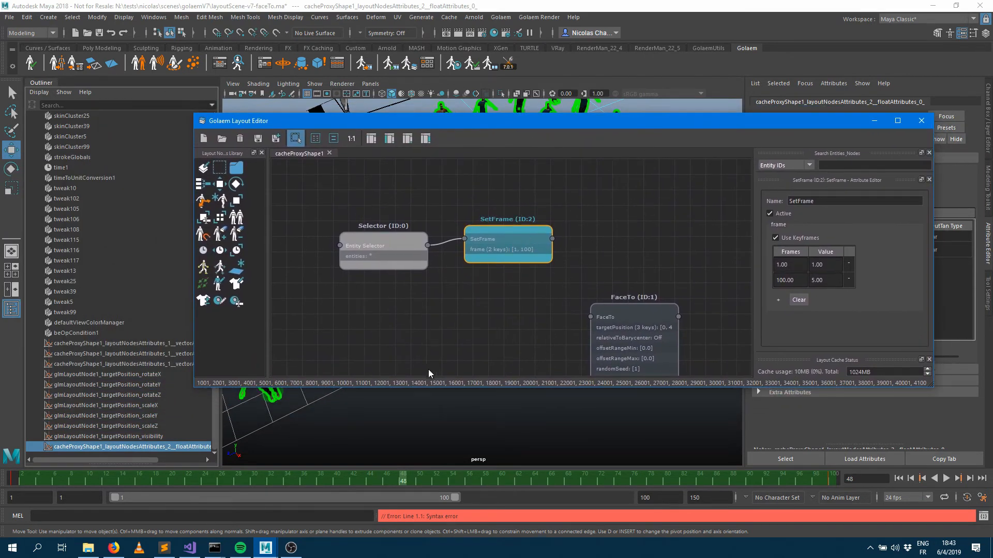
right_click(507, 244)
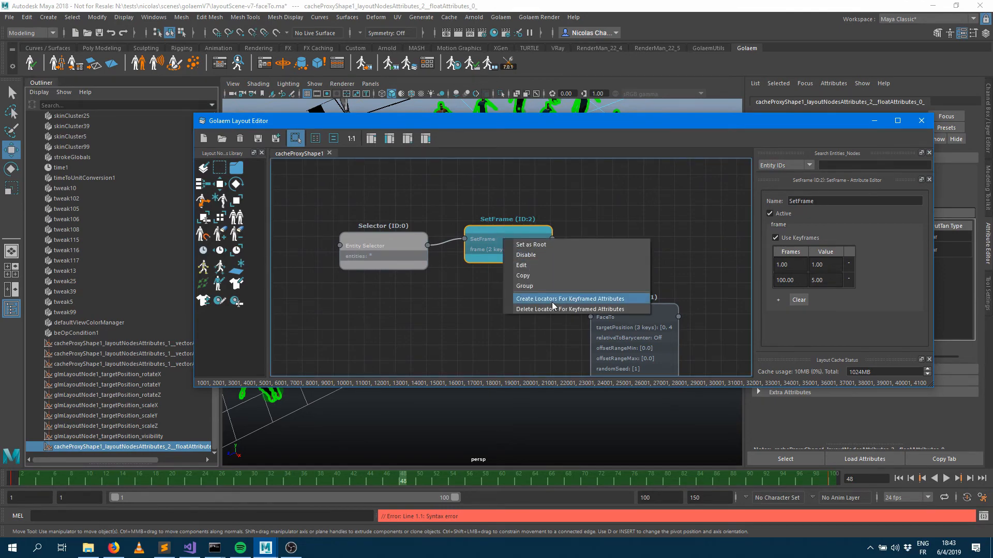
left_click(571, 298)
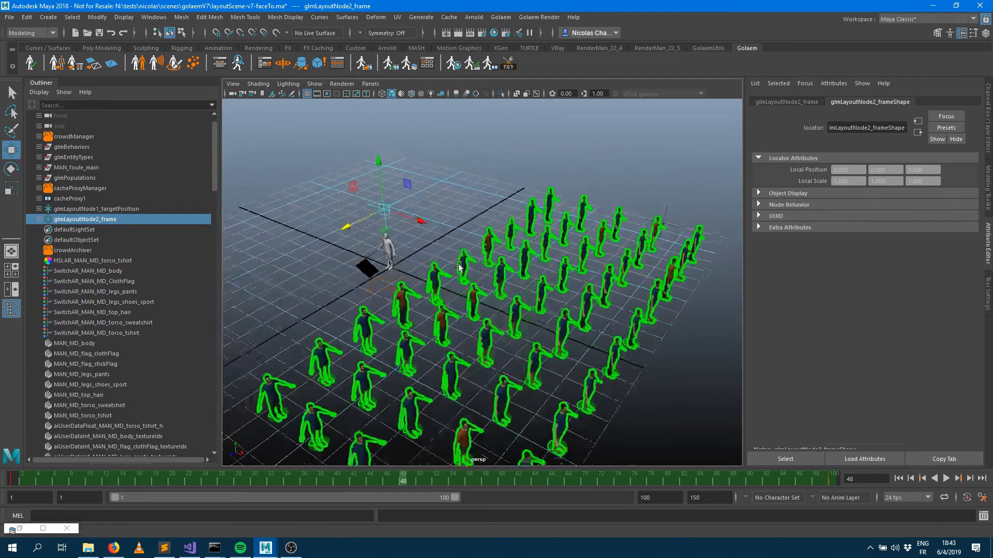
- Scrub to frame 100, raise glmLayoutNode2_frame so the frame-100 key reads 10.70, and recheck the timing
left_click(410, 478)
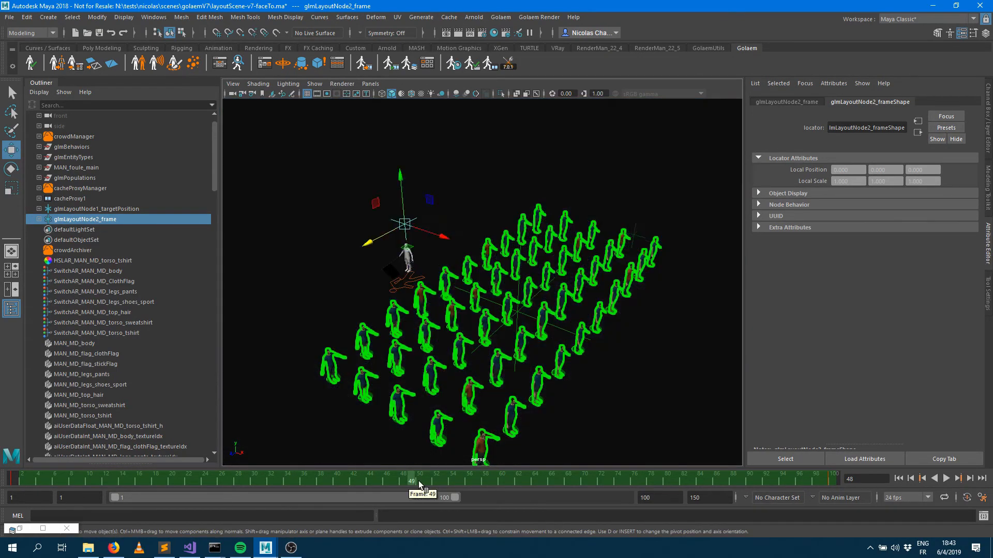
left_click_drag(411, 482, 481, 482)
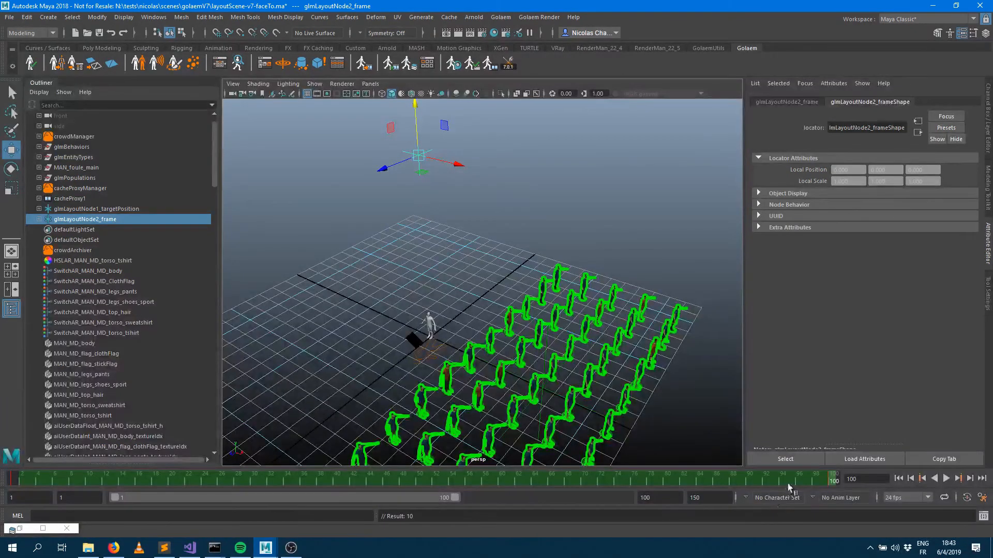
left_click(443, 478)
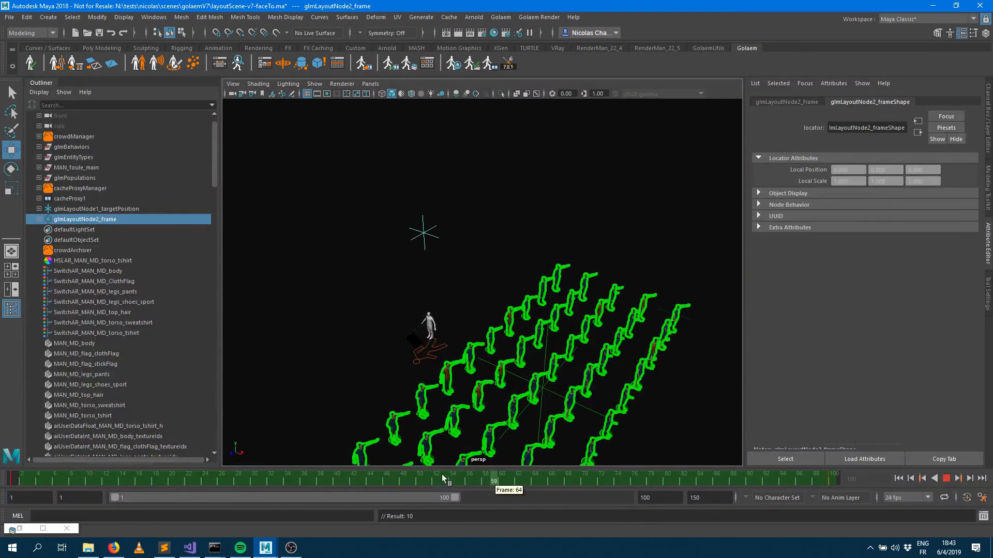
left_click_drag(494, 480, 273, 481)
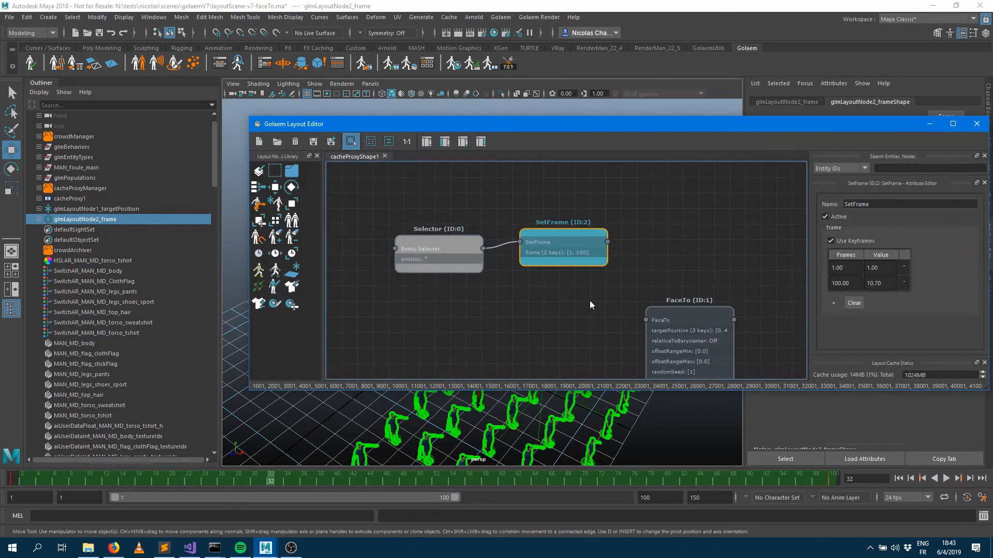
left_click(69, 199)
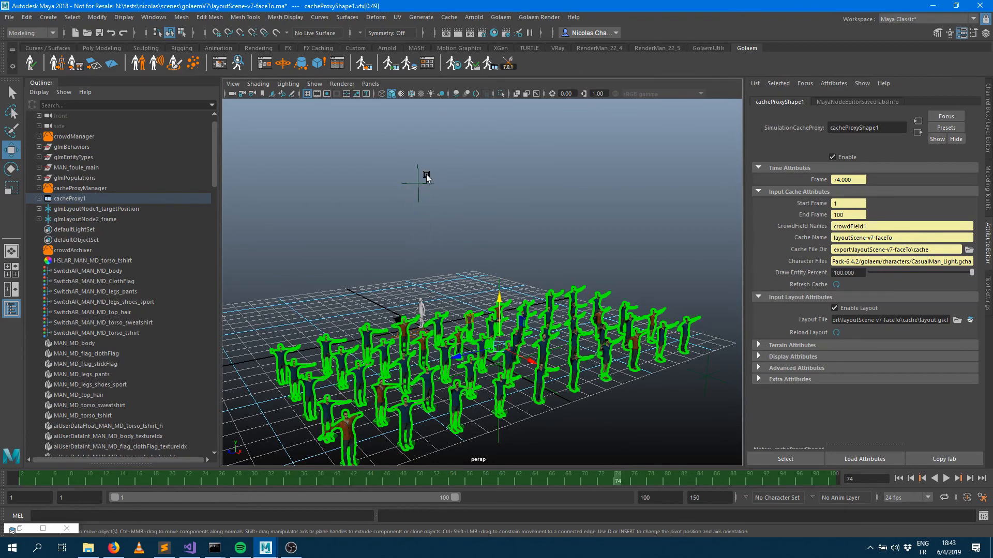
mouse_move(432, 221)
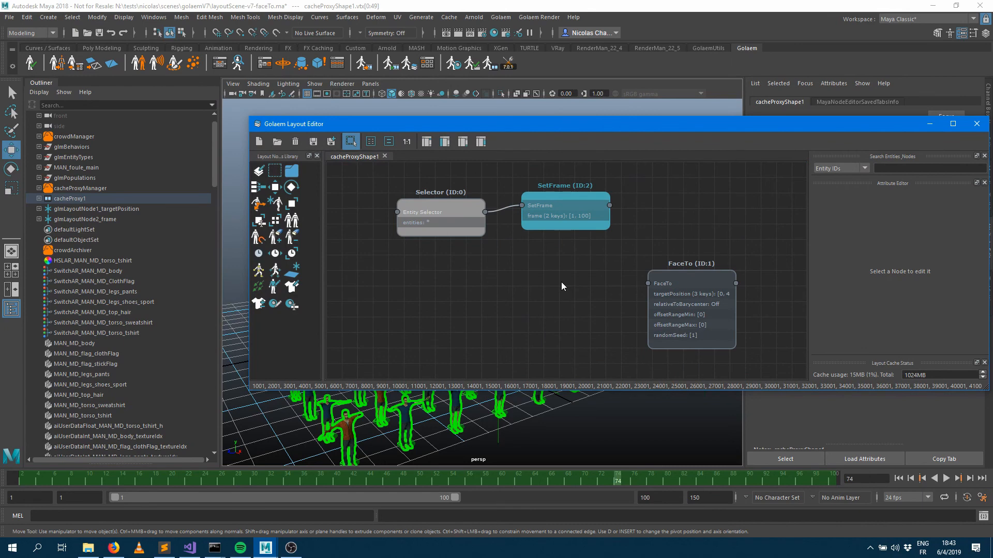
left_click(975, 124)
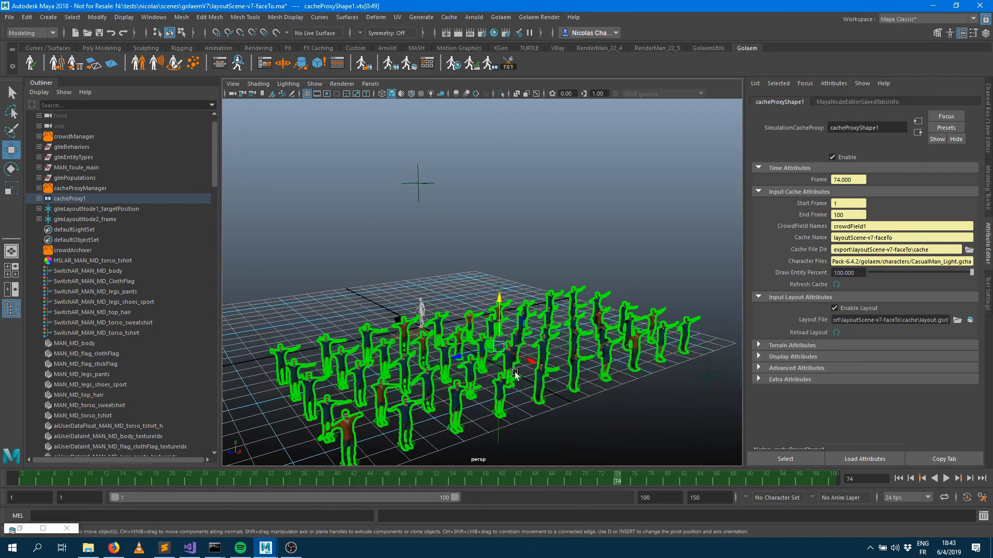